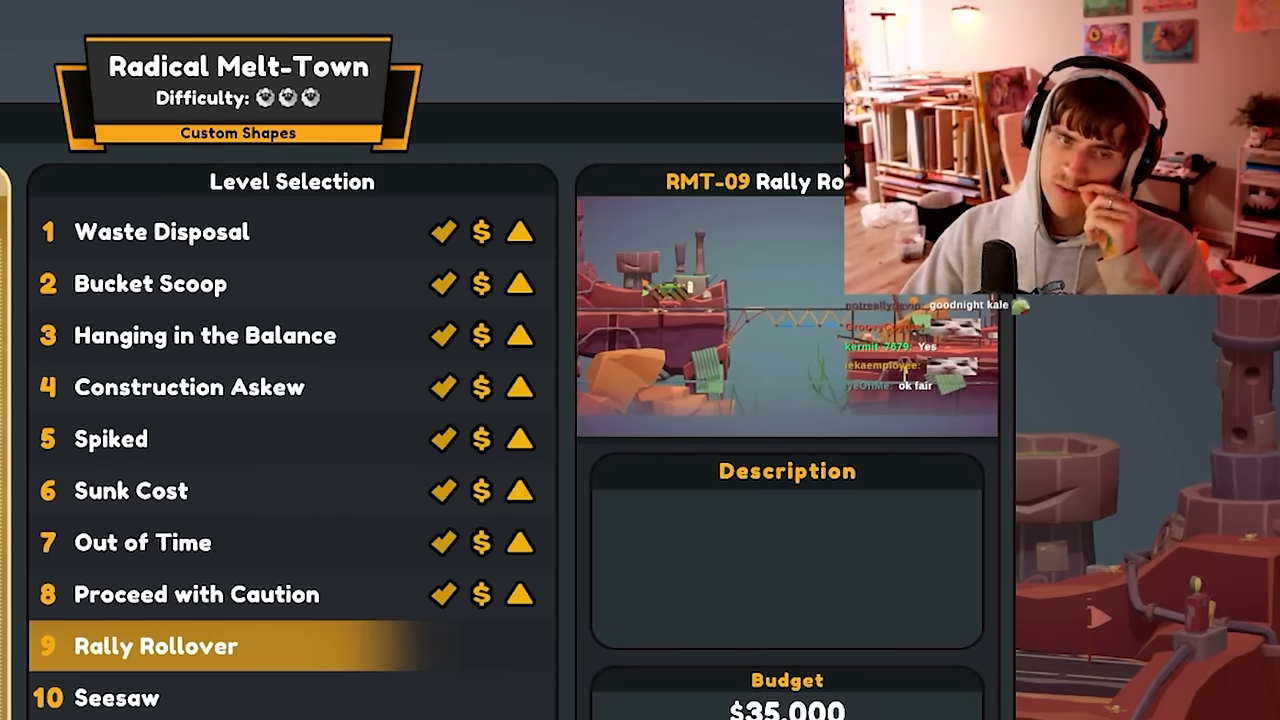
Enter LL-01 Make Ends Meet and lay the road across the gap from the left bank, finishing at $15,331.
click(156, 646)
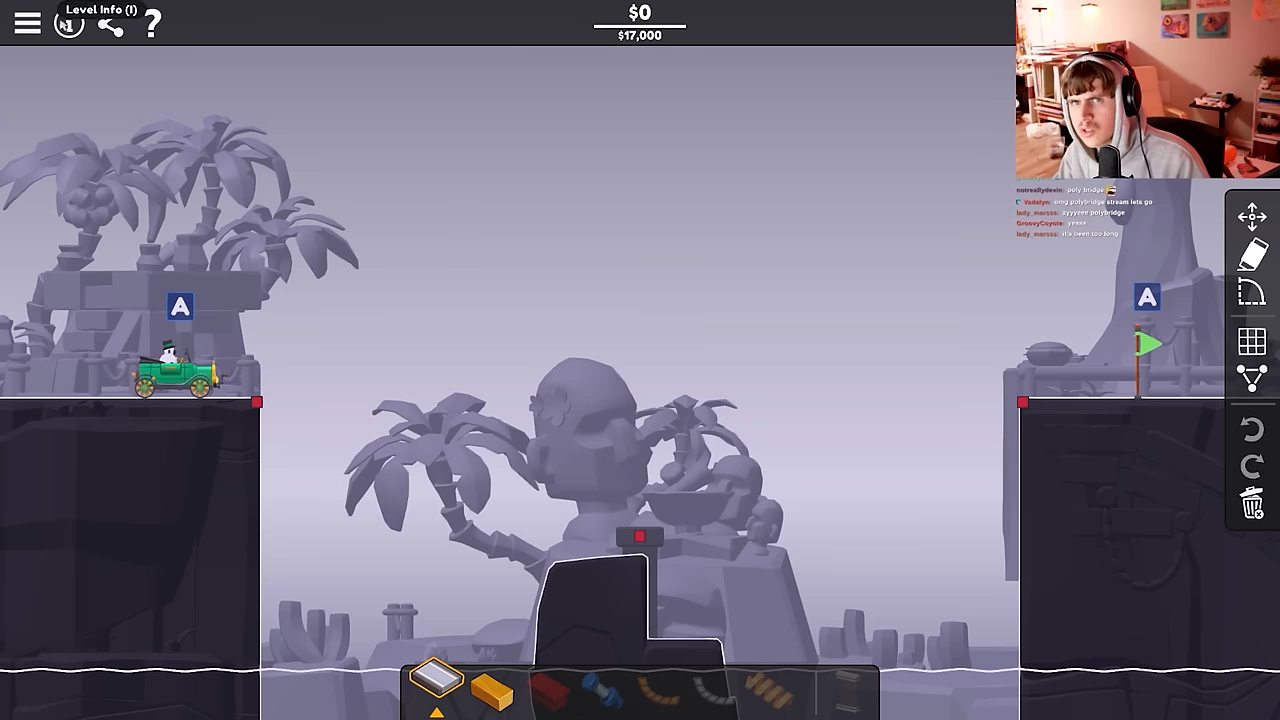
mouse_move(436, 684)
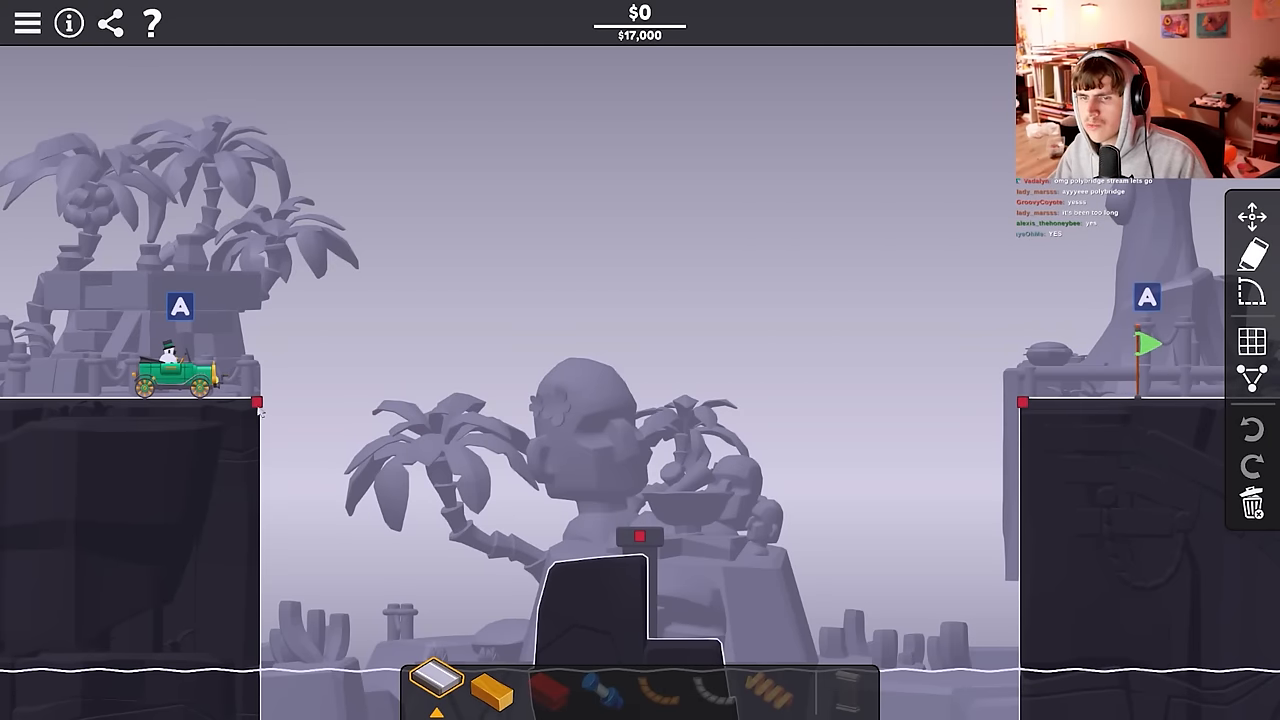
drag(258, 402, 1018, 402)
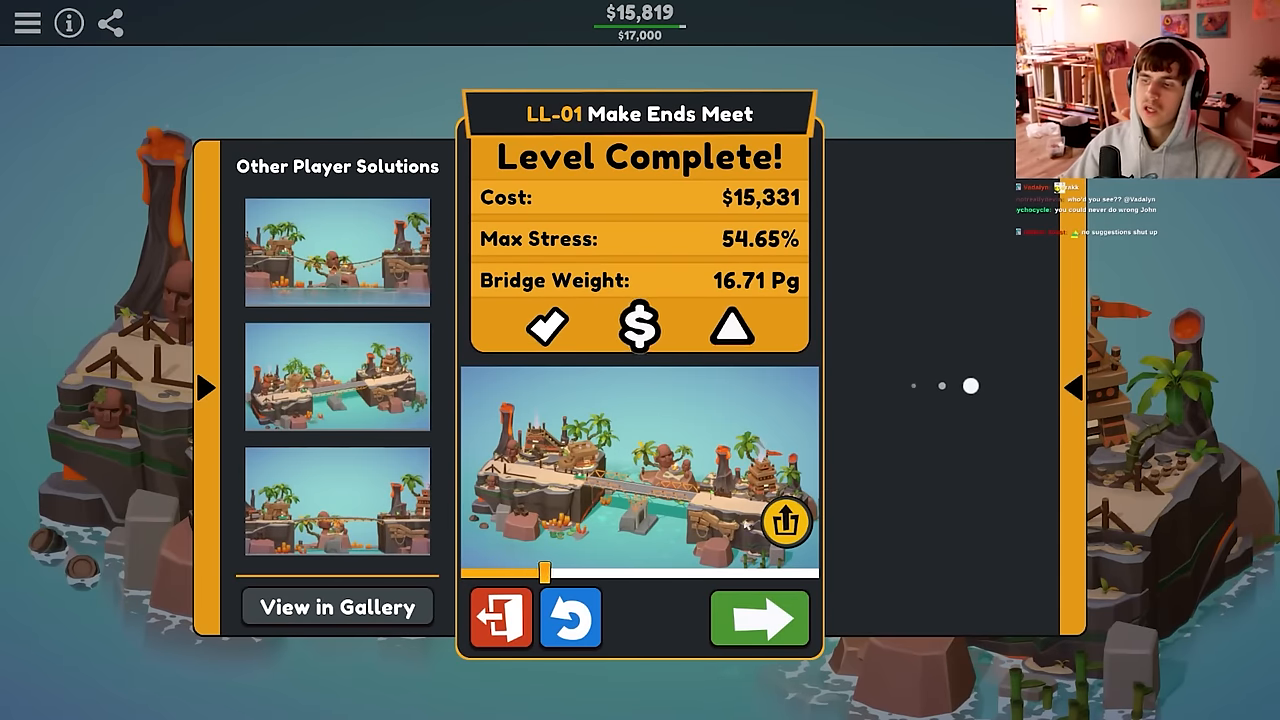
Start LL-02 Anchors Asway and build the road deck anchored to the pylon for $20,353 at 85% stress.
click(758, 616)
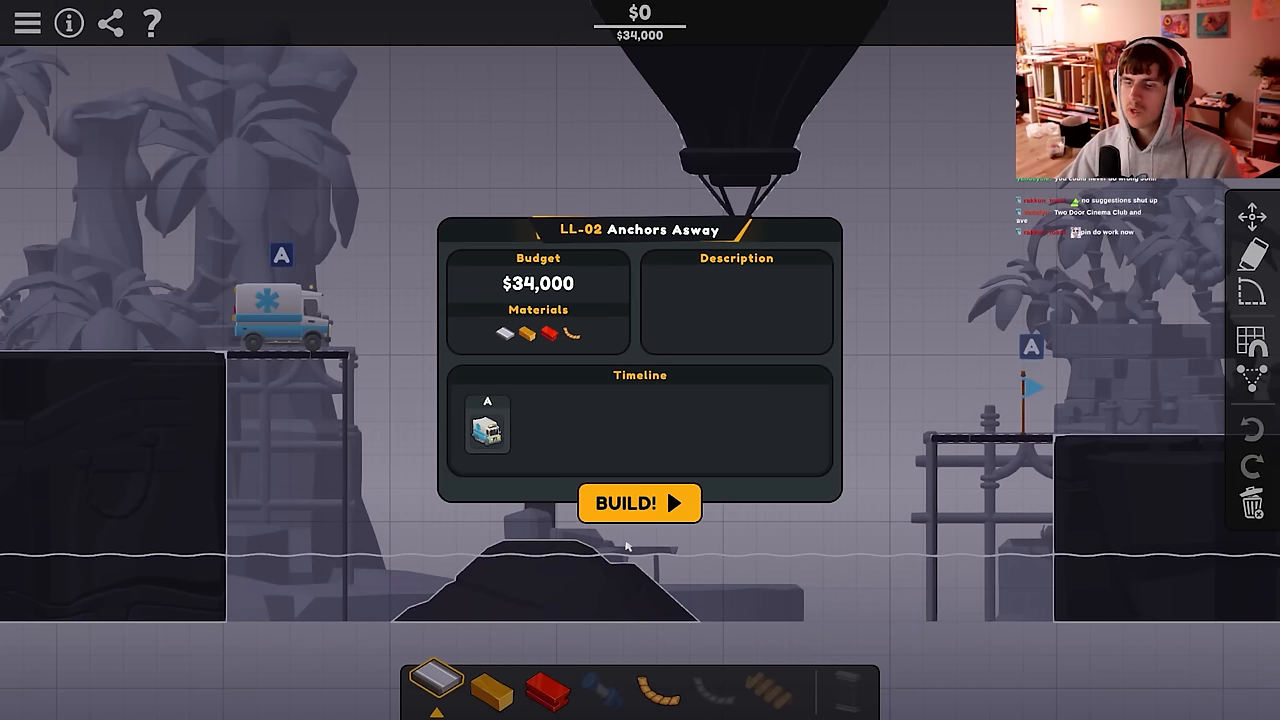
click(640, 502)
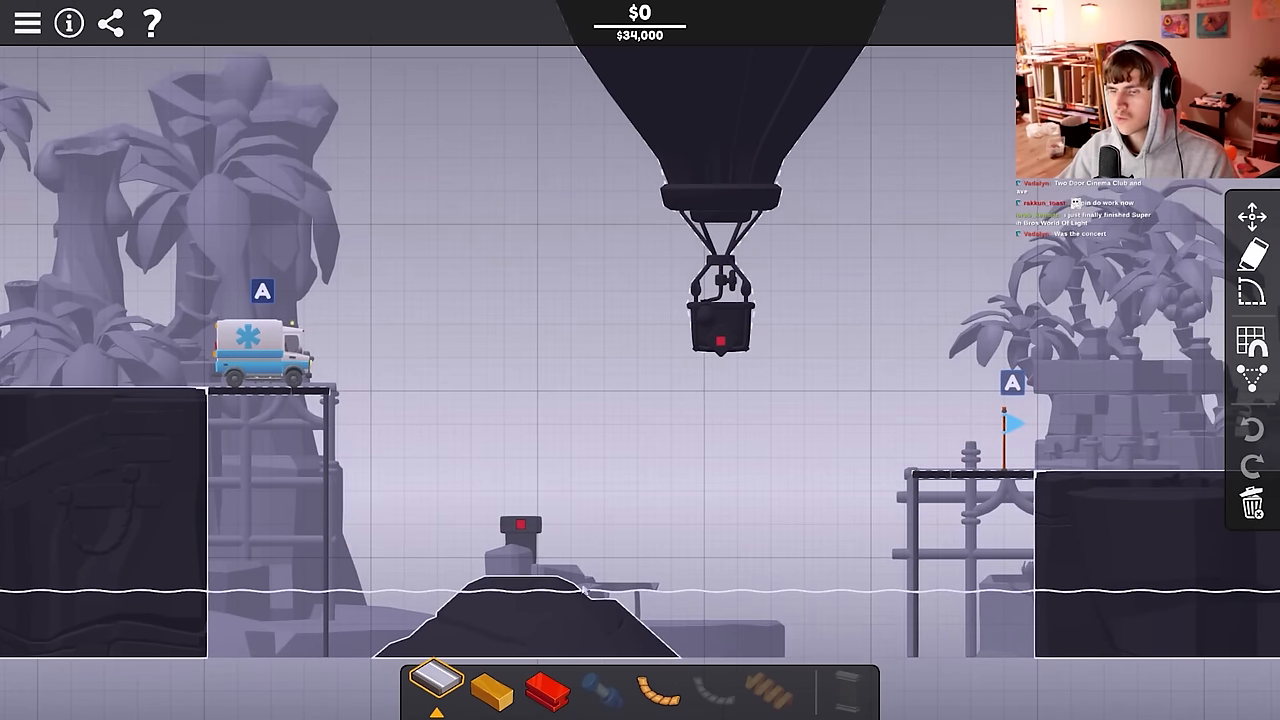
mouse_move(434, 684)
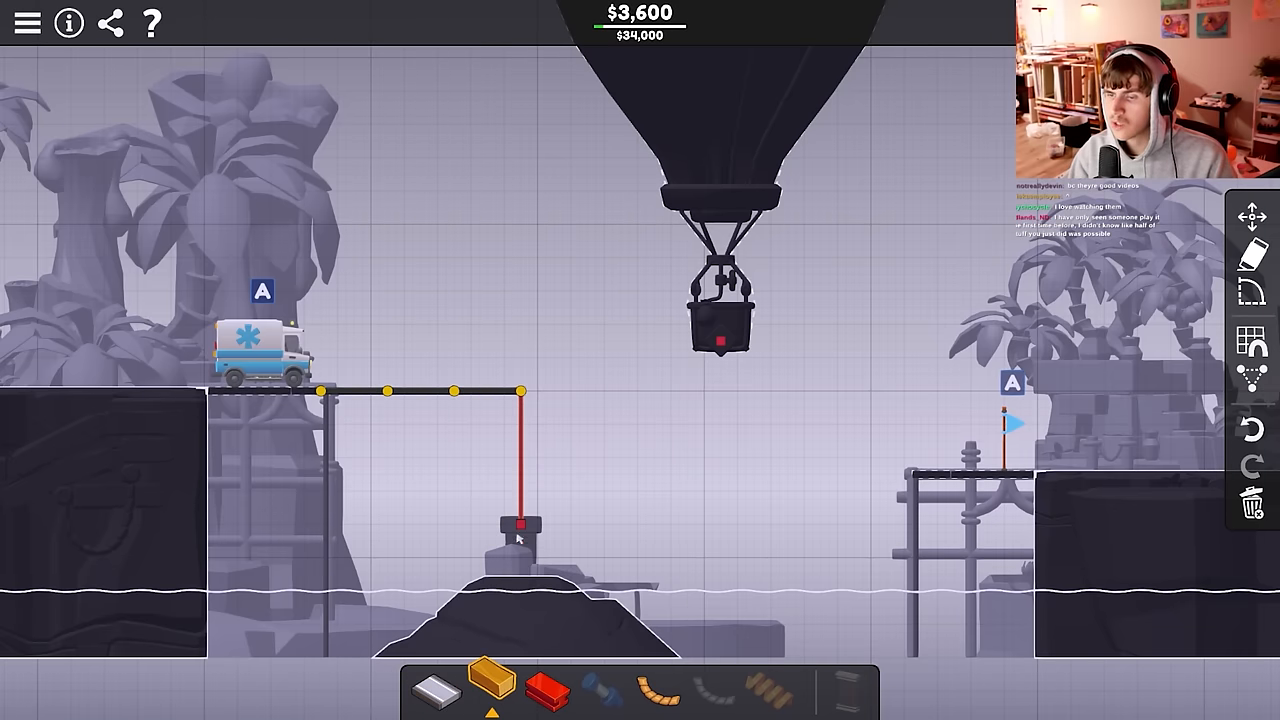
click(548, 690)
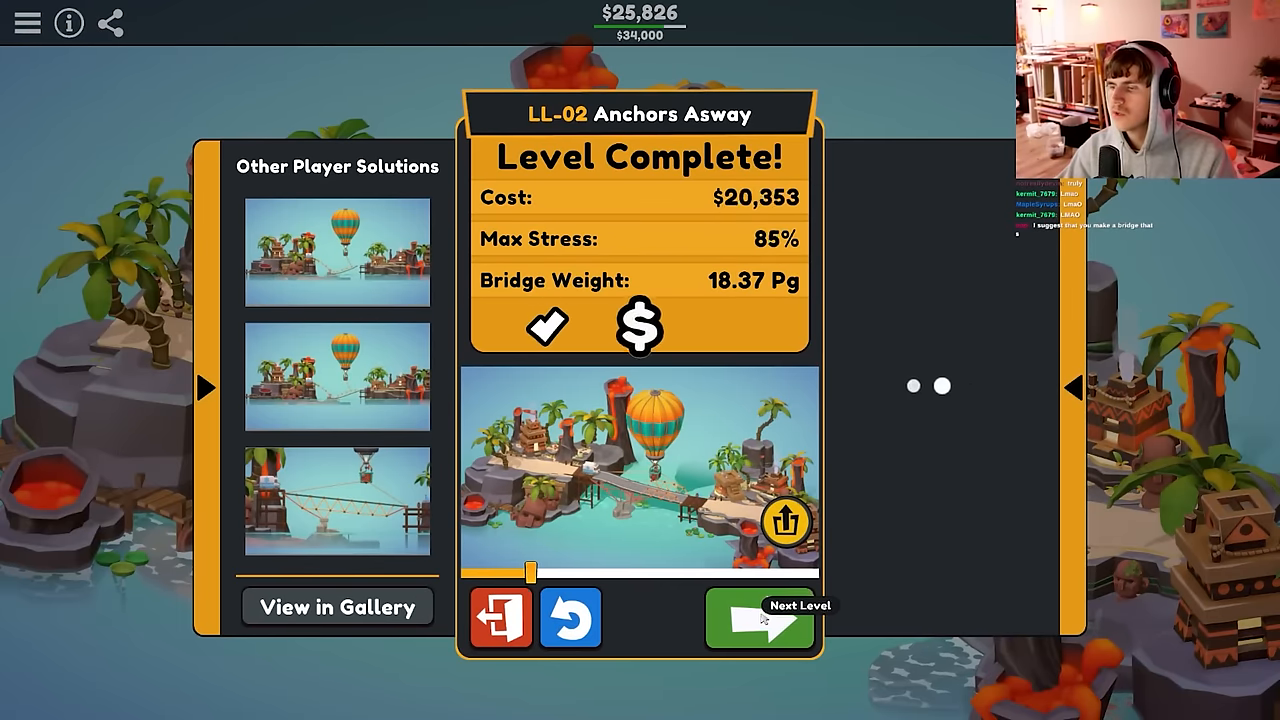
Advance into LL-03 Wavy Way and pass checkpoints A.1 and A.2 with a $59,238 curving road.
click(760, 616)
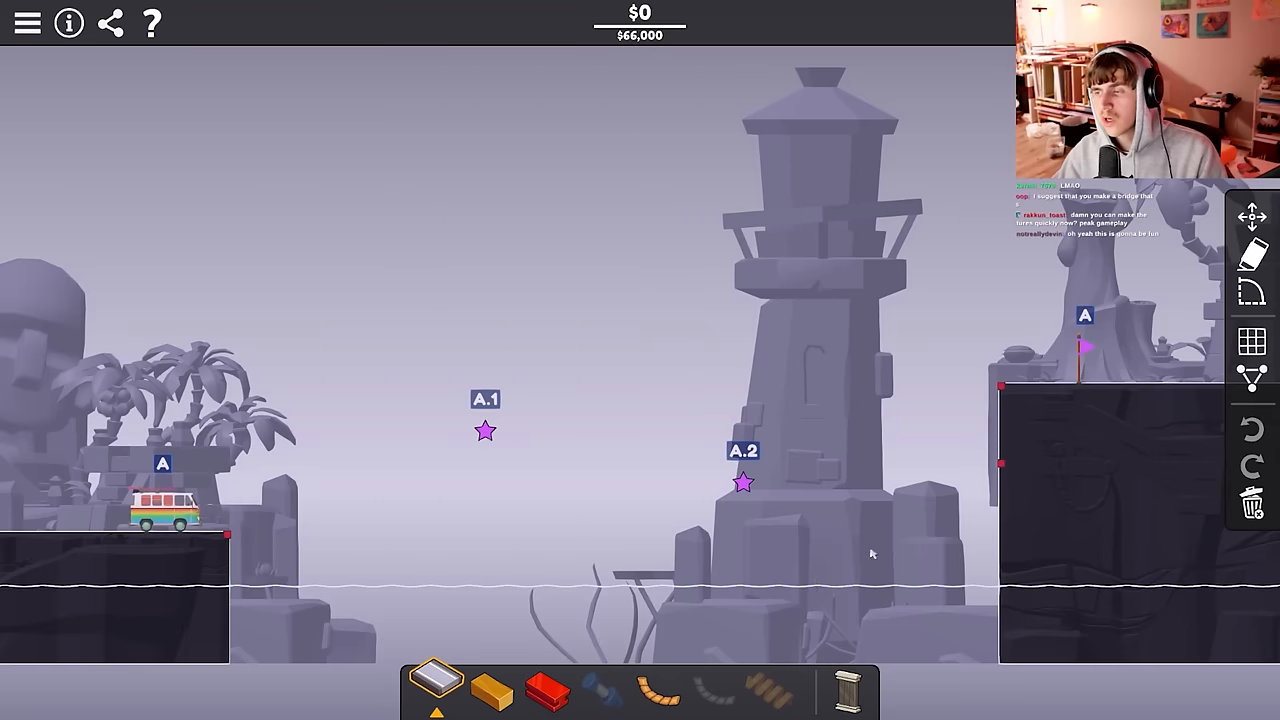
mouse_move(876, 688)
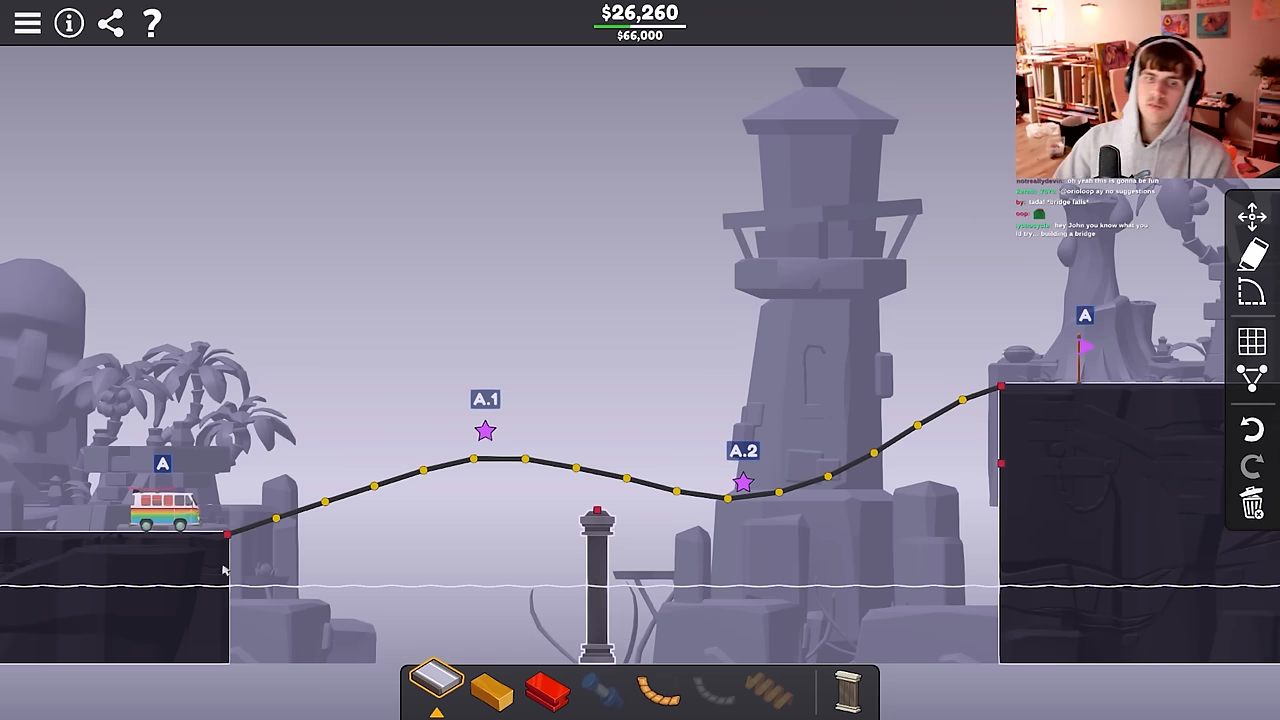
mouse_move(544, 688)
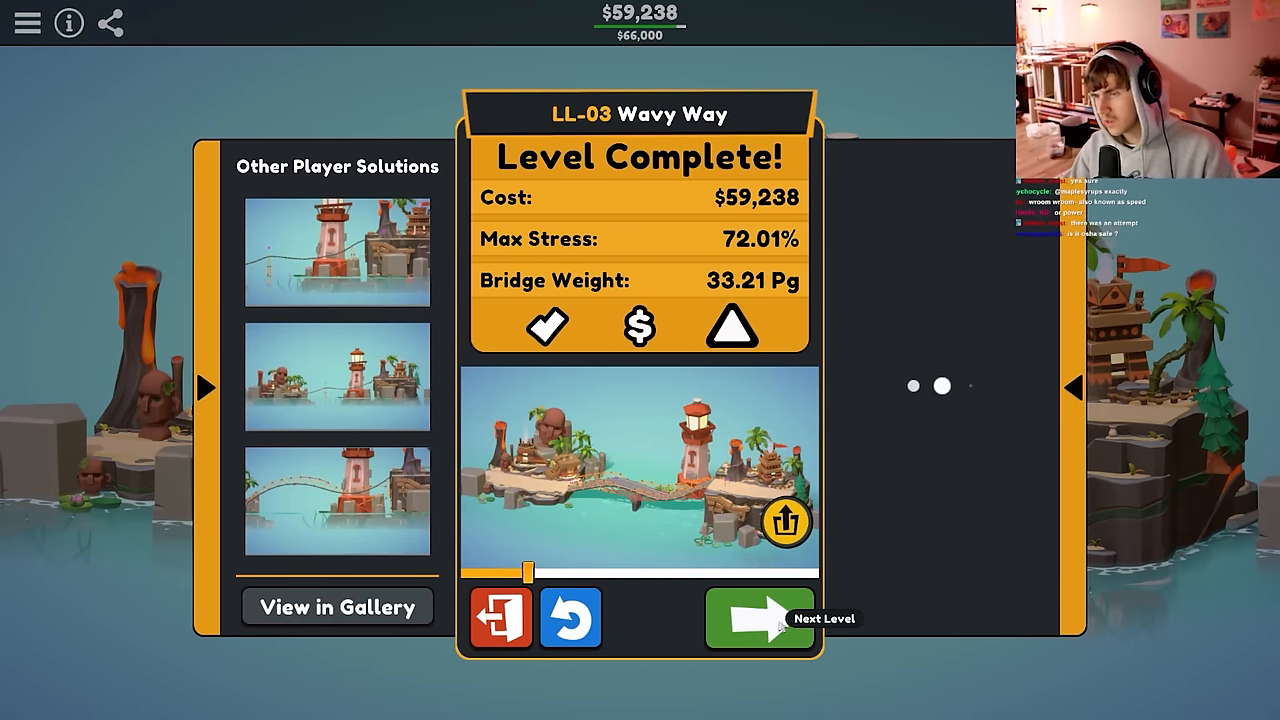
Start LL-04 Cramped Quarters and extend the road to the right bank under a triangulated wood and steel arch.
click(758, 618)
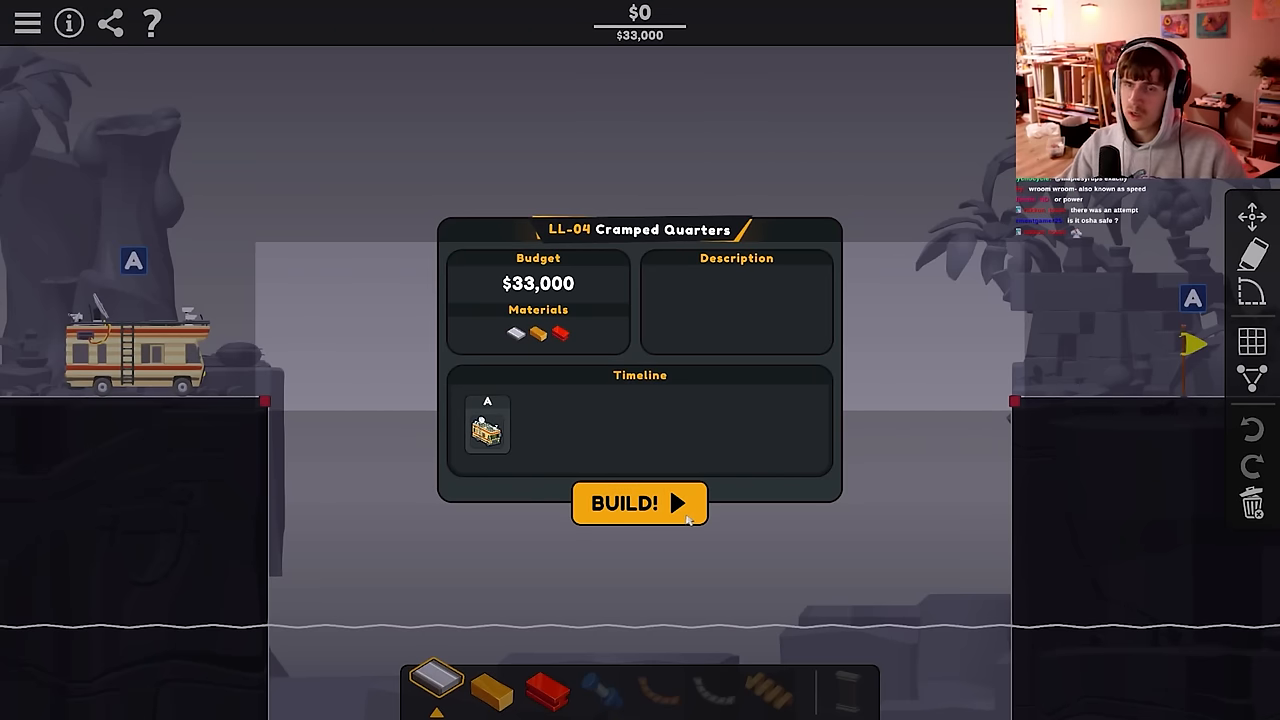
click(640, 504)
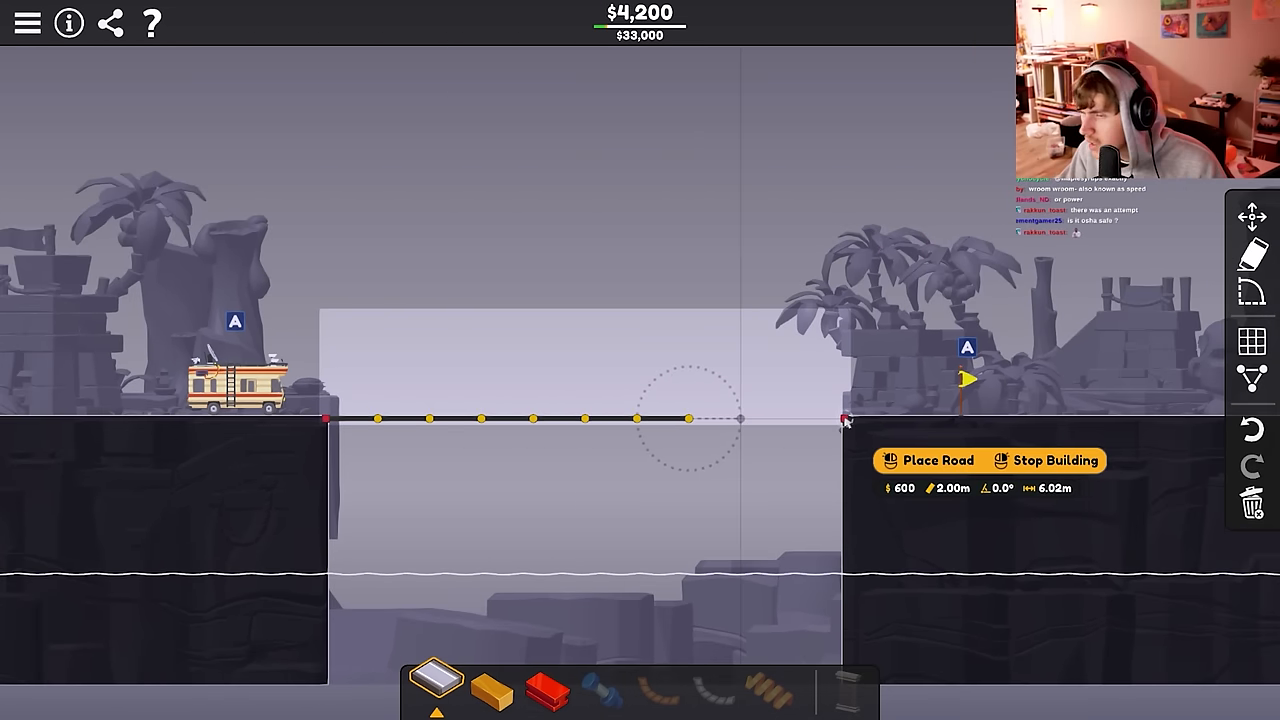
click(928, 460)
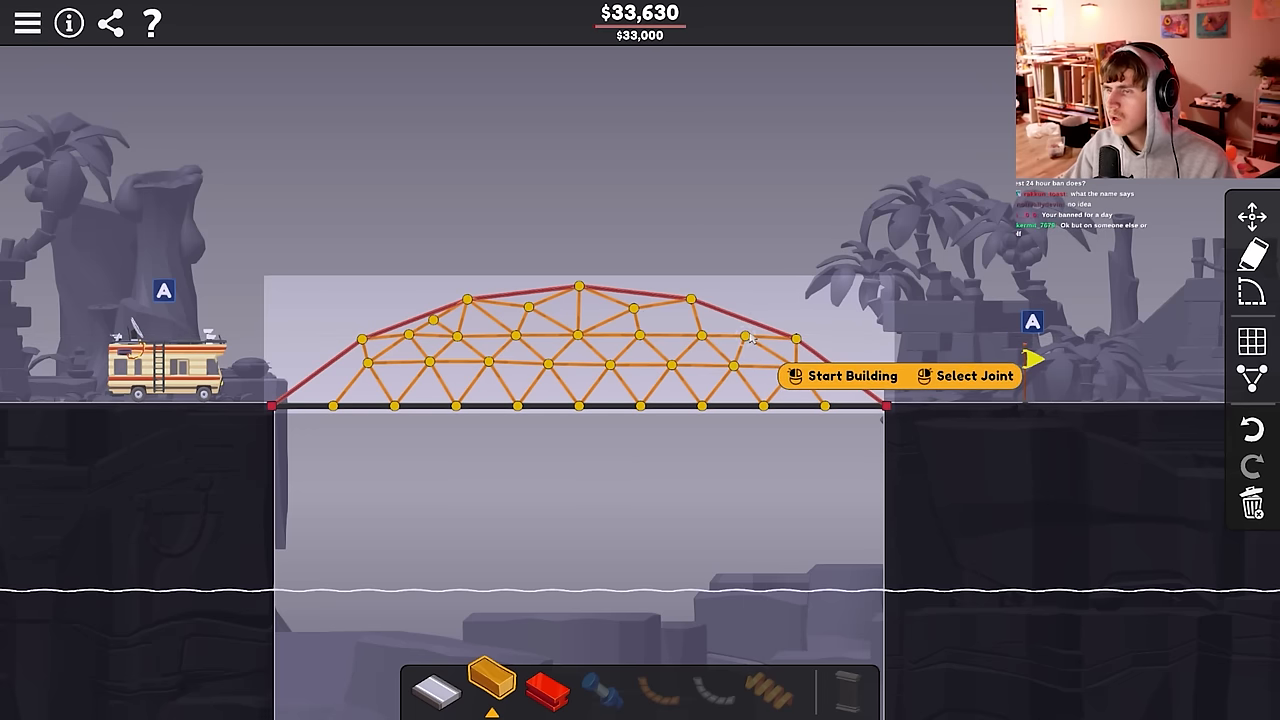
click(844, 376)
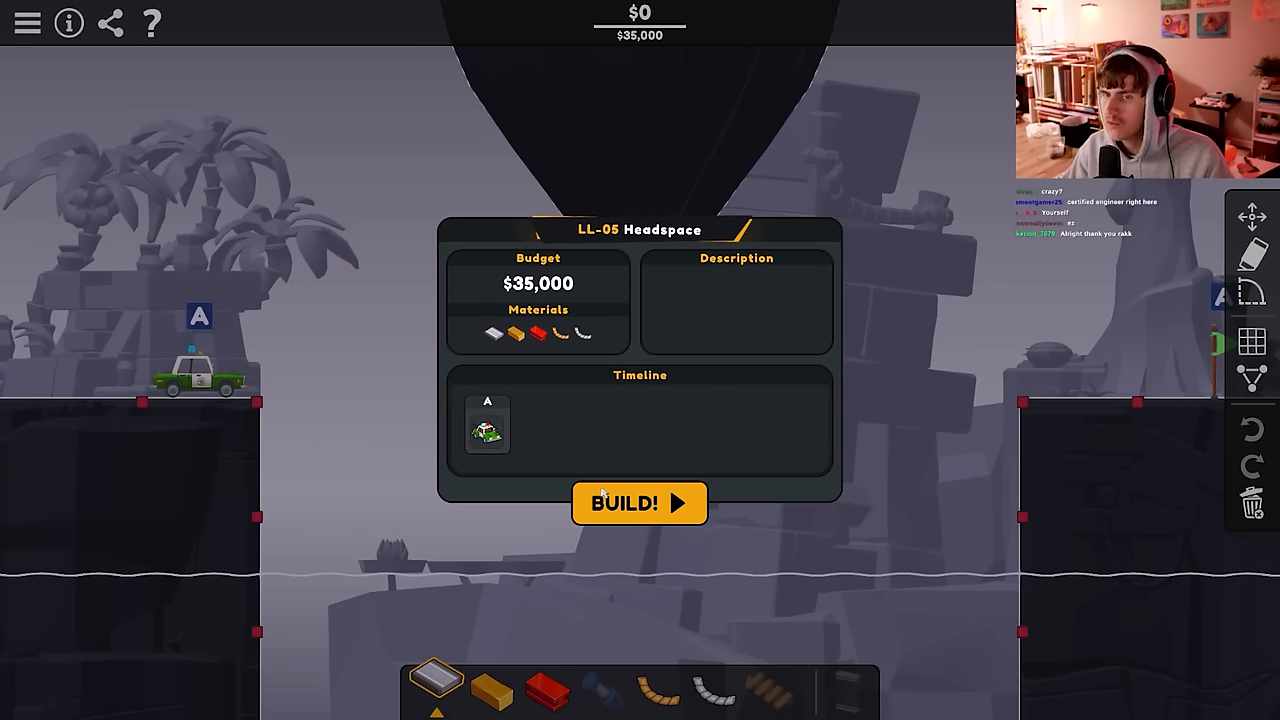
Dismiss the LL-05 Headspace briefing to begin building on its $35,000 map.
click(640, 504)
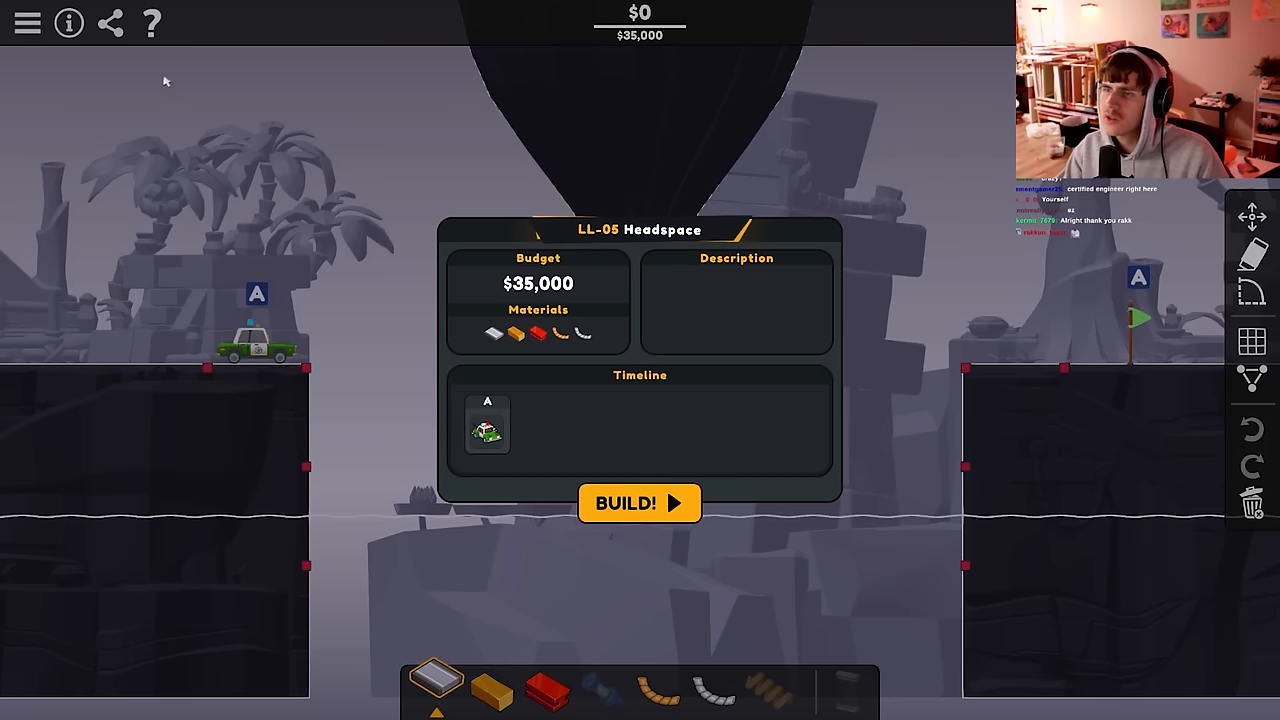
click(640, 502)
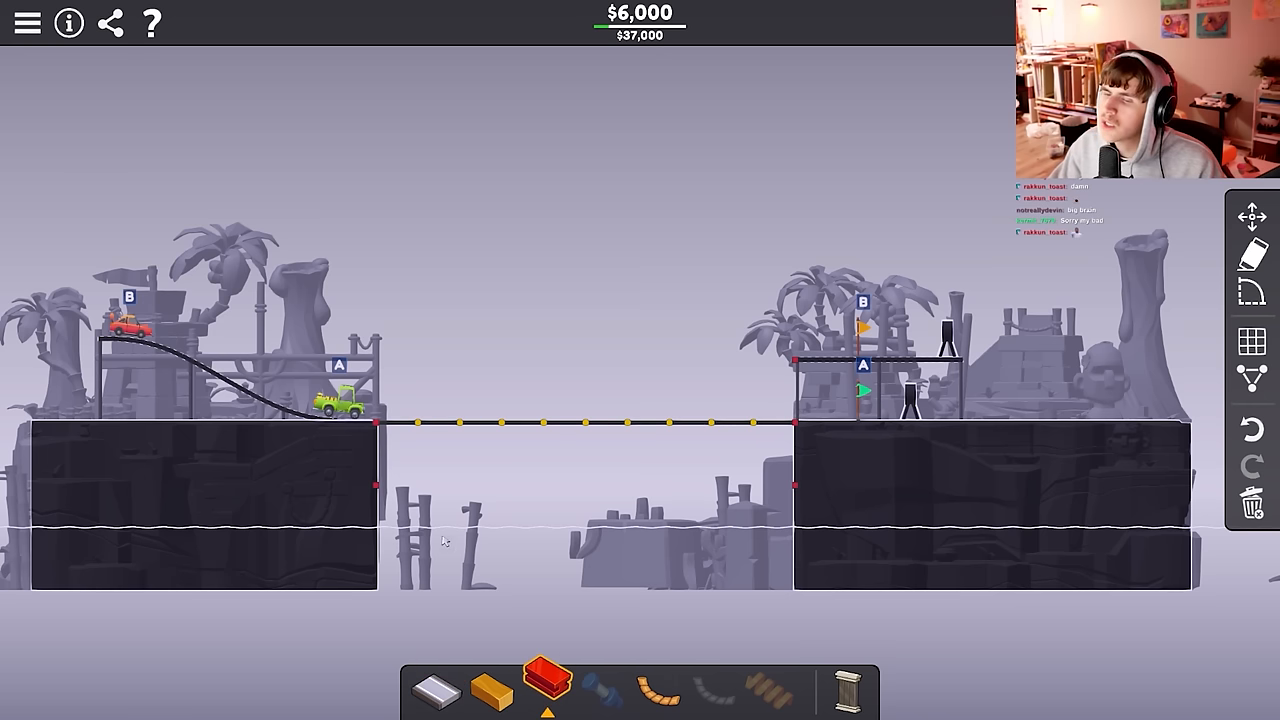
Finish the LL-06 Speed is Key bridge and pass it for $23,505 at 91.04% stress.
click(430, 456)
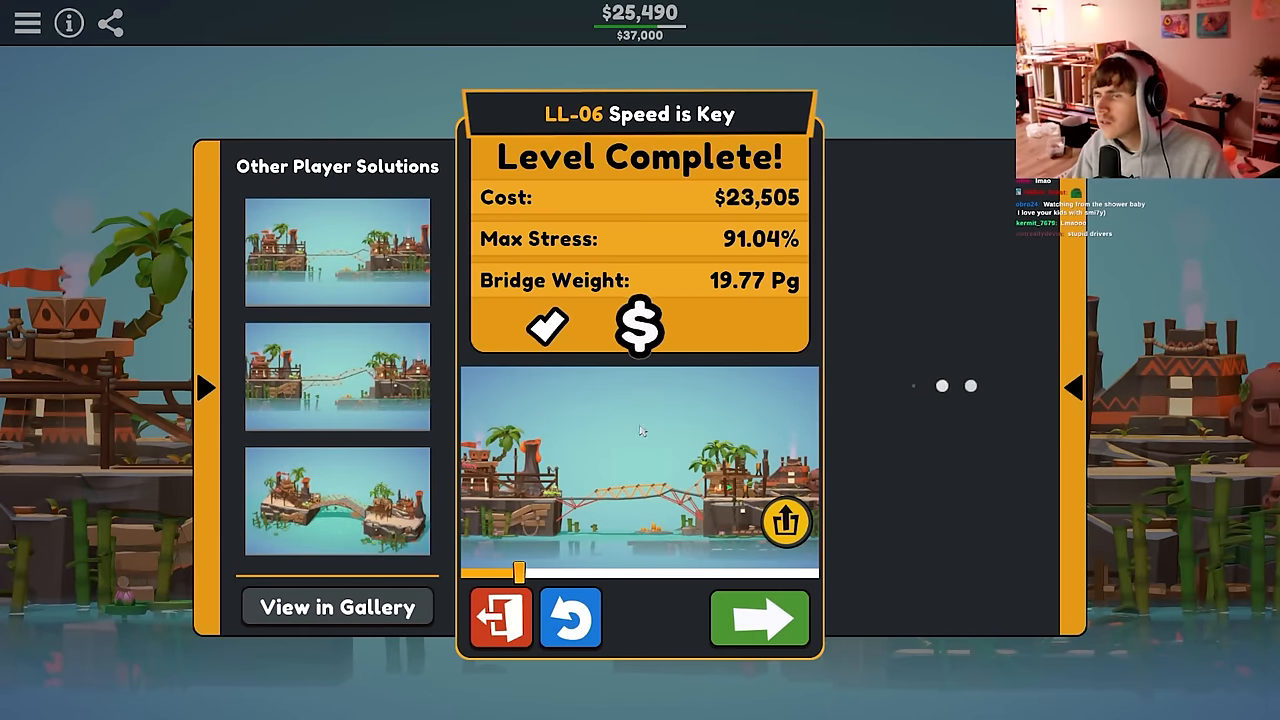
Move on to LL-07 Fit to Form and pass it with a $41,168 truss bridge at 100% stress.
click(760, 616)
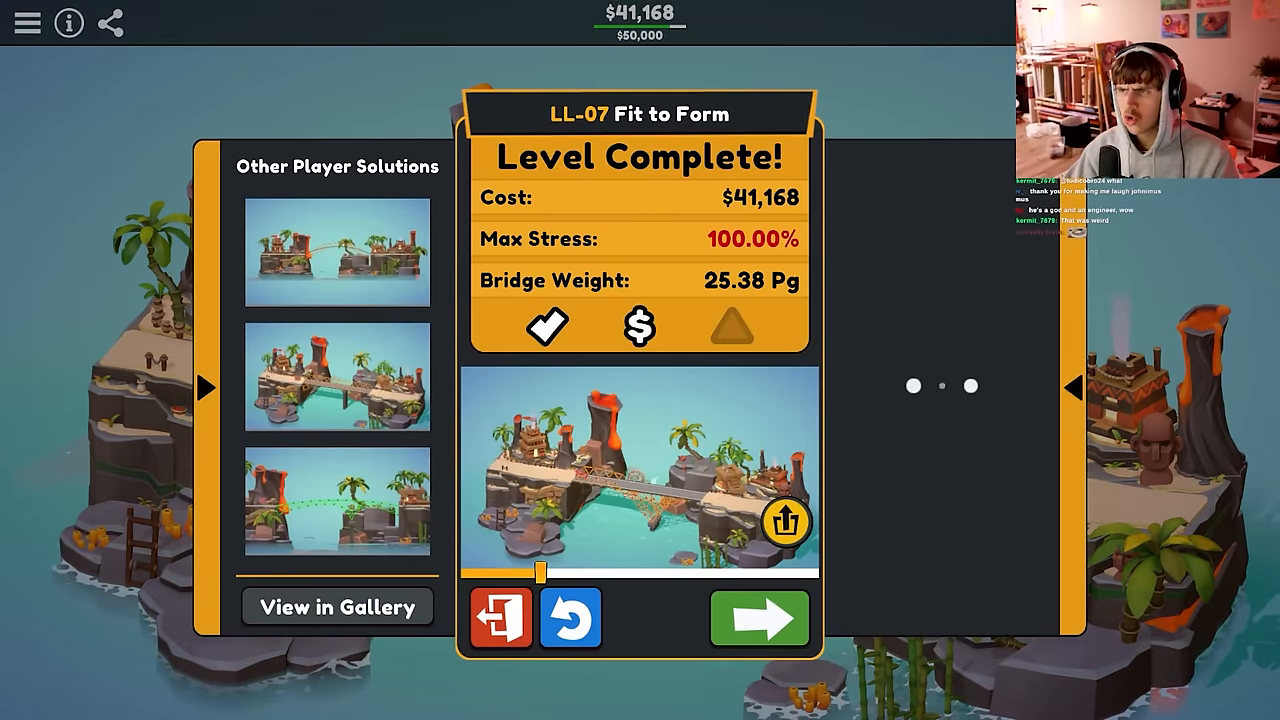
Re-edit the Fit to Form bridge with extra wood members on the right truss, passing at $45,165 and 88.39% stress.
click(760, 618)
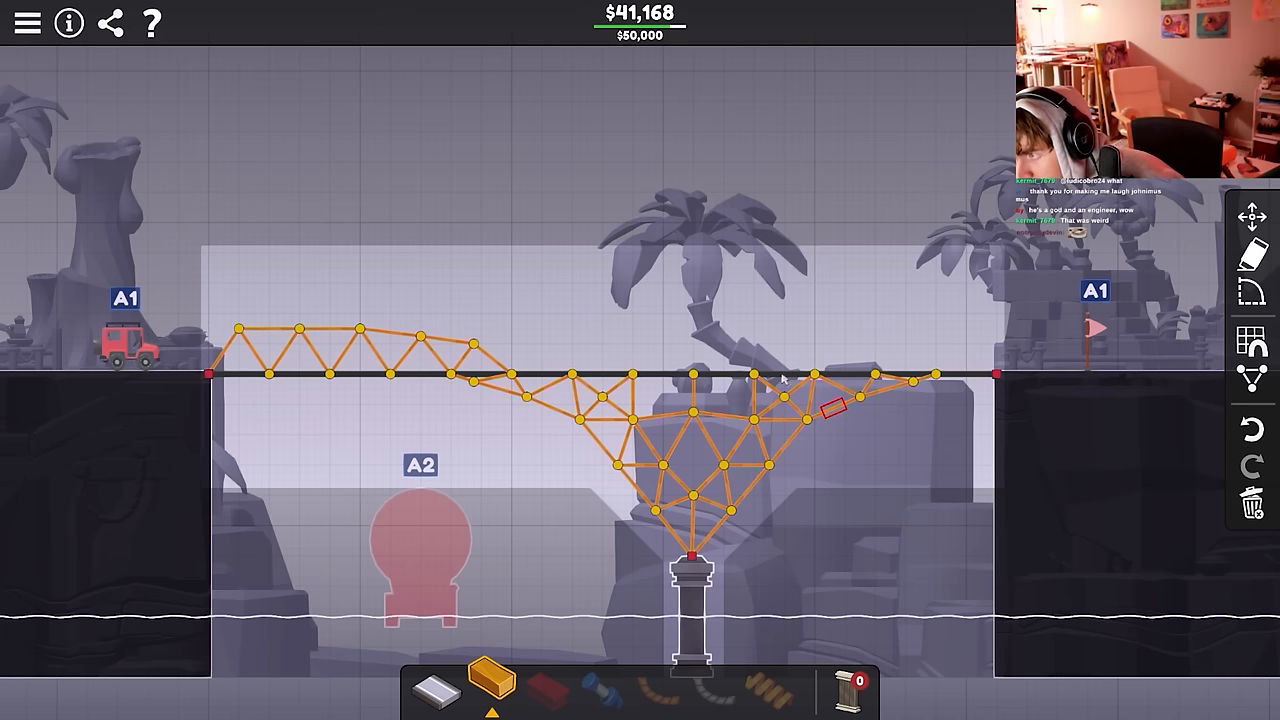
click(920, 376)
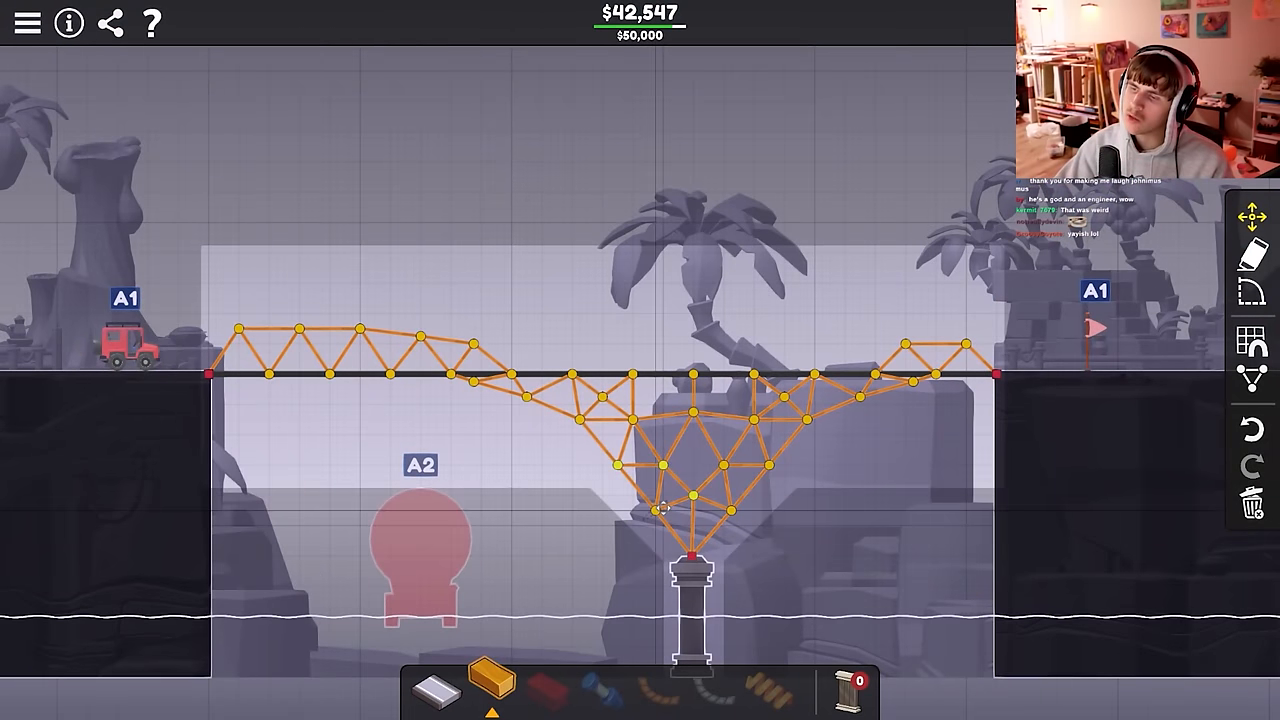
click(690, 464)
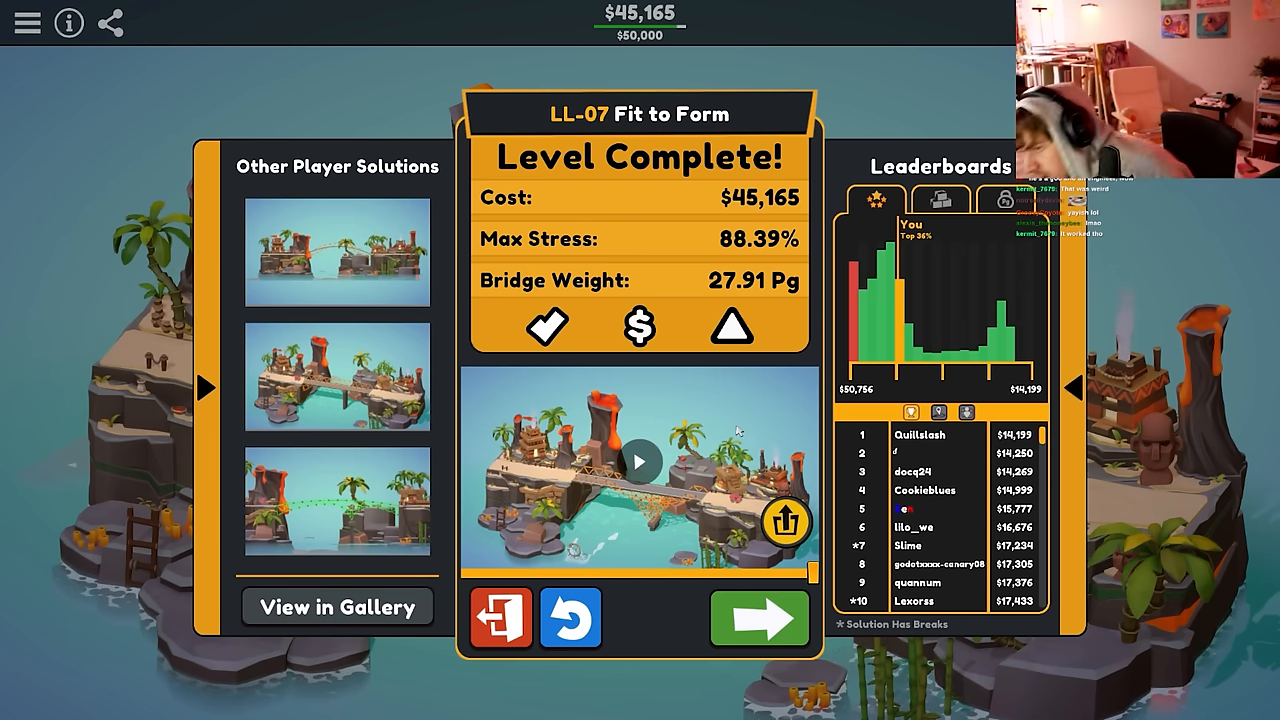
Enter the $43,500 level and span both gaps with wood-trussed road reaching $41,948.
click(760, 618)
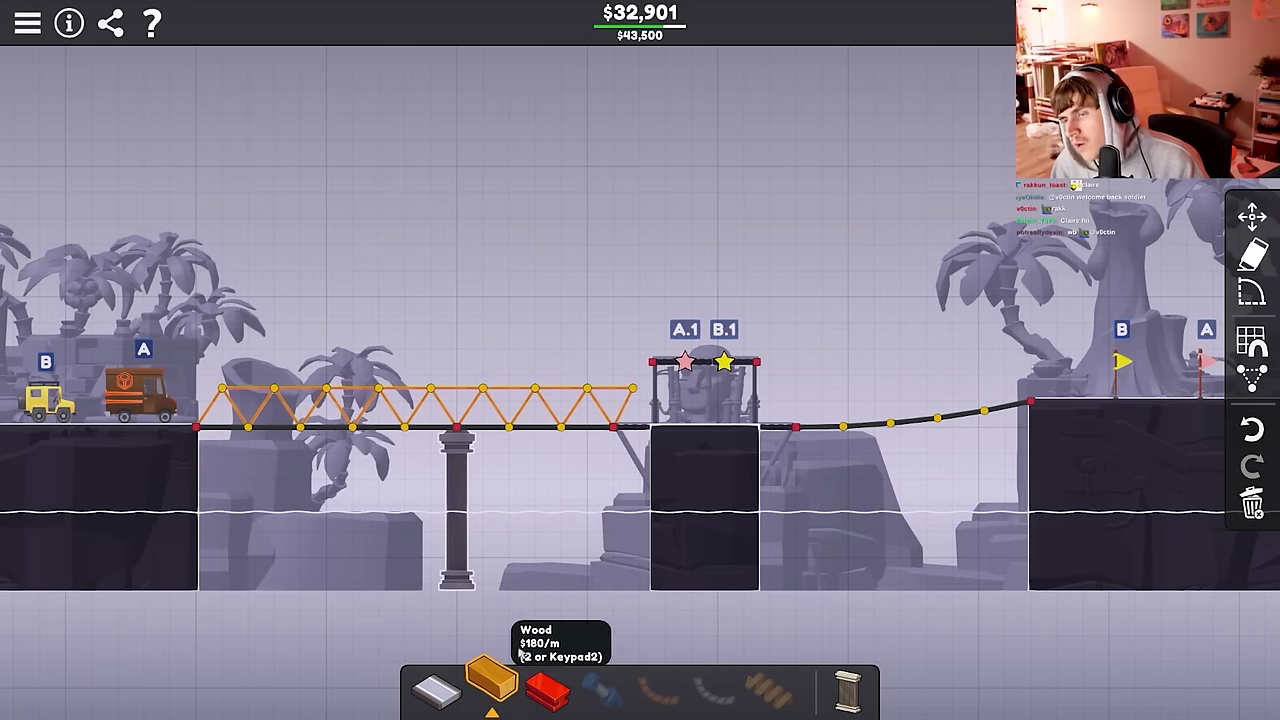
click(636, 390)
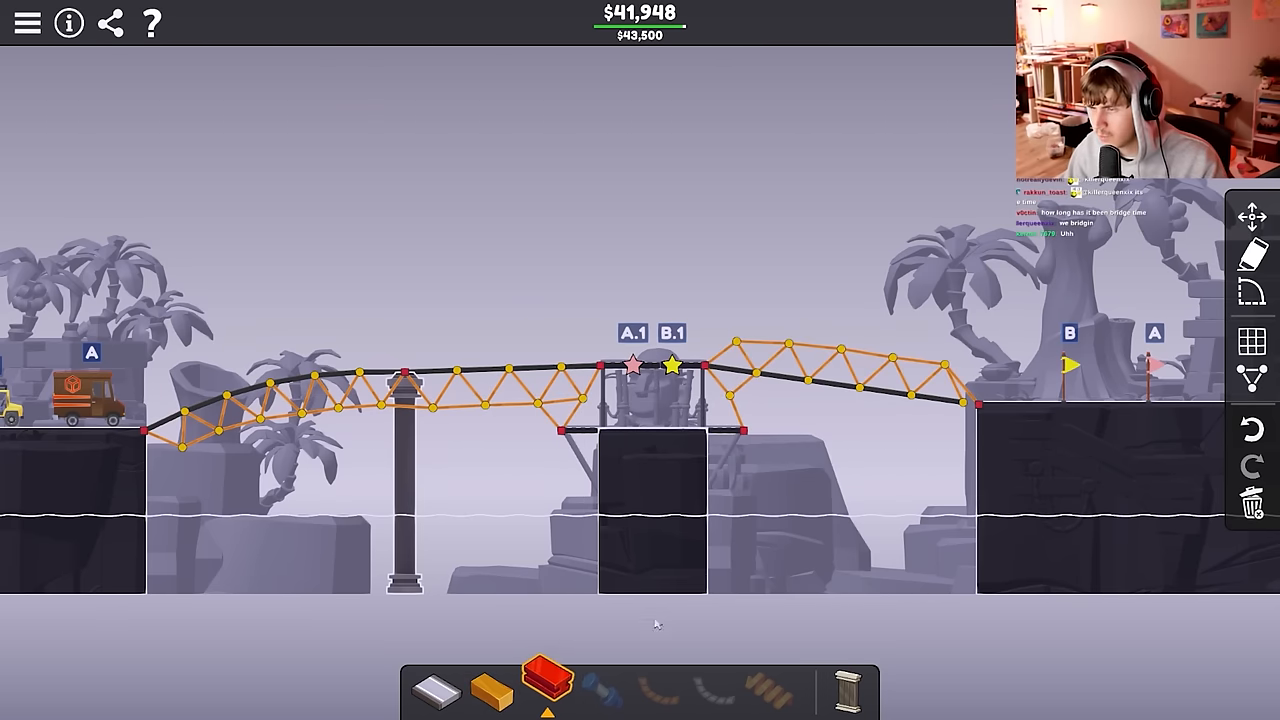
Add a steel member from the right bank and pass LL-08 Go Your Own Way for $41,340 at 92.75% stress.
click(976, 404)
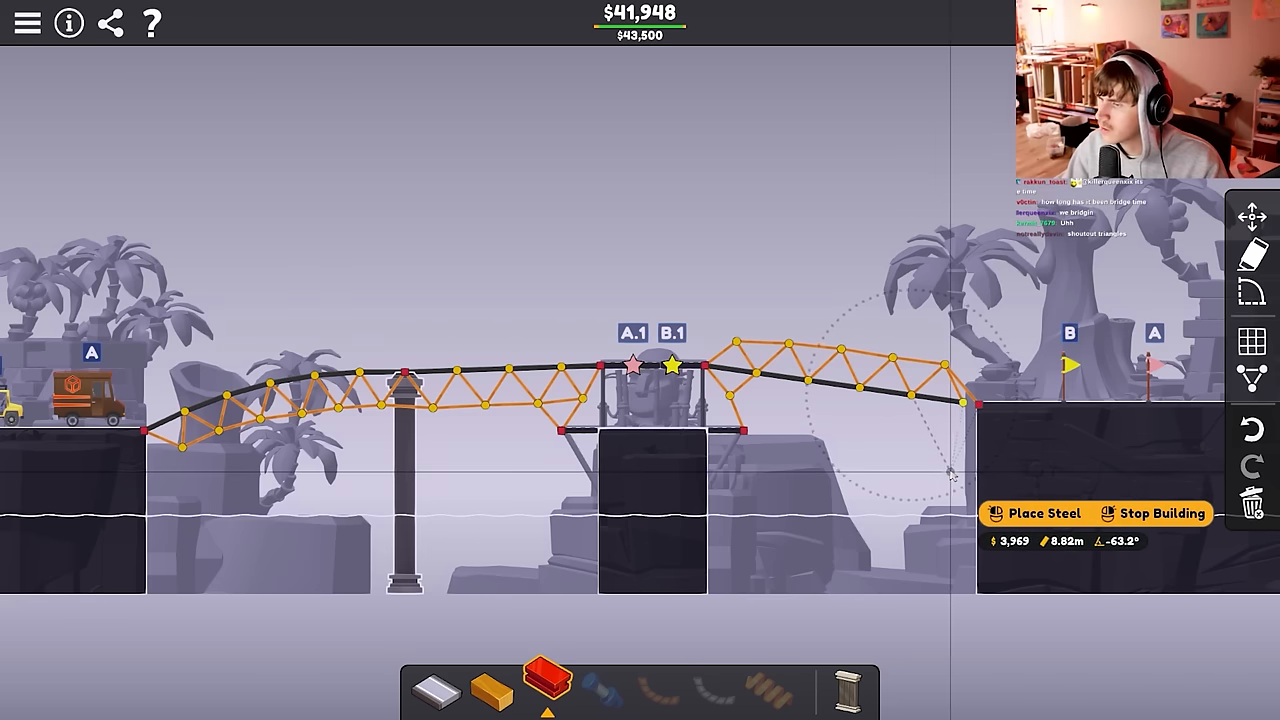
drag(978, 404, 936, 460)
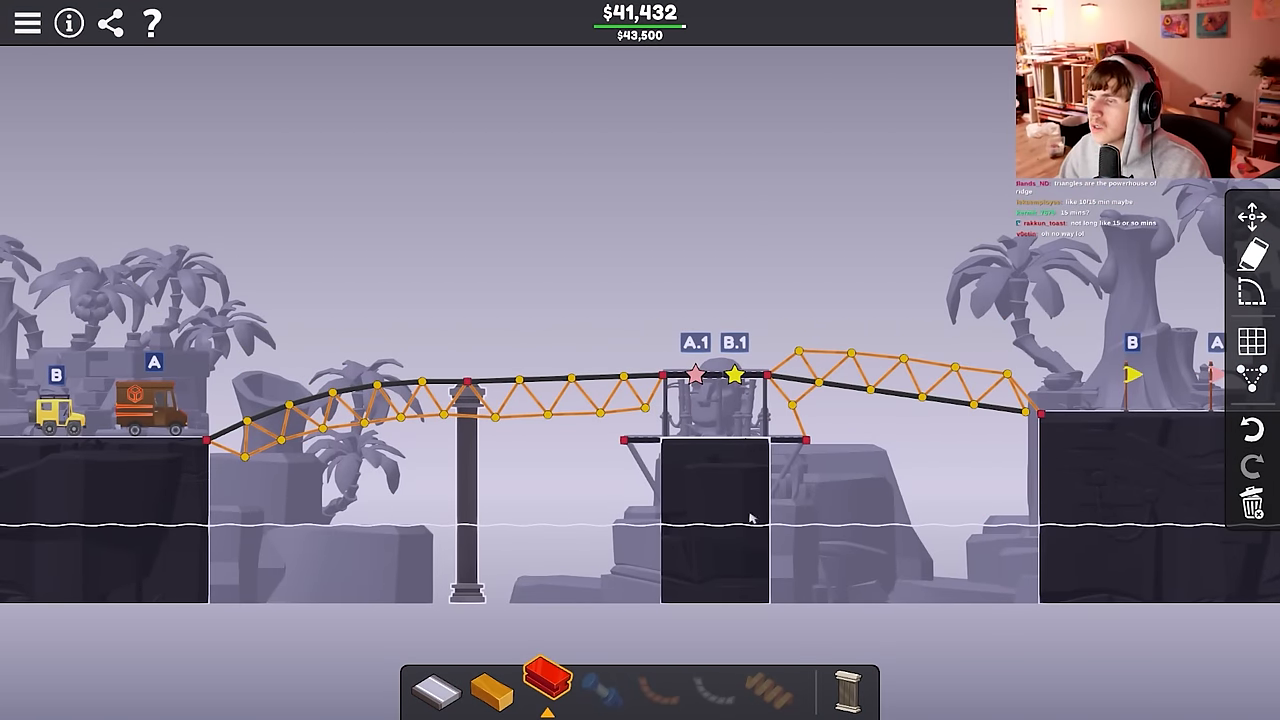
click(490, 680)
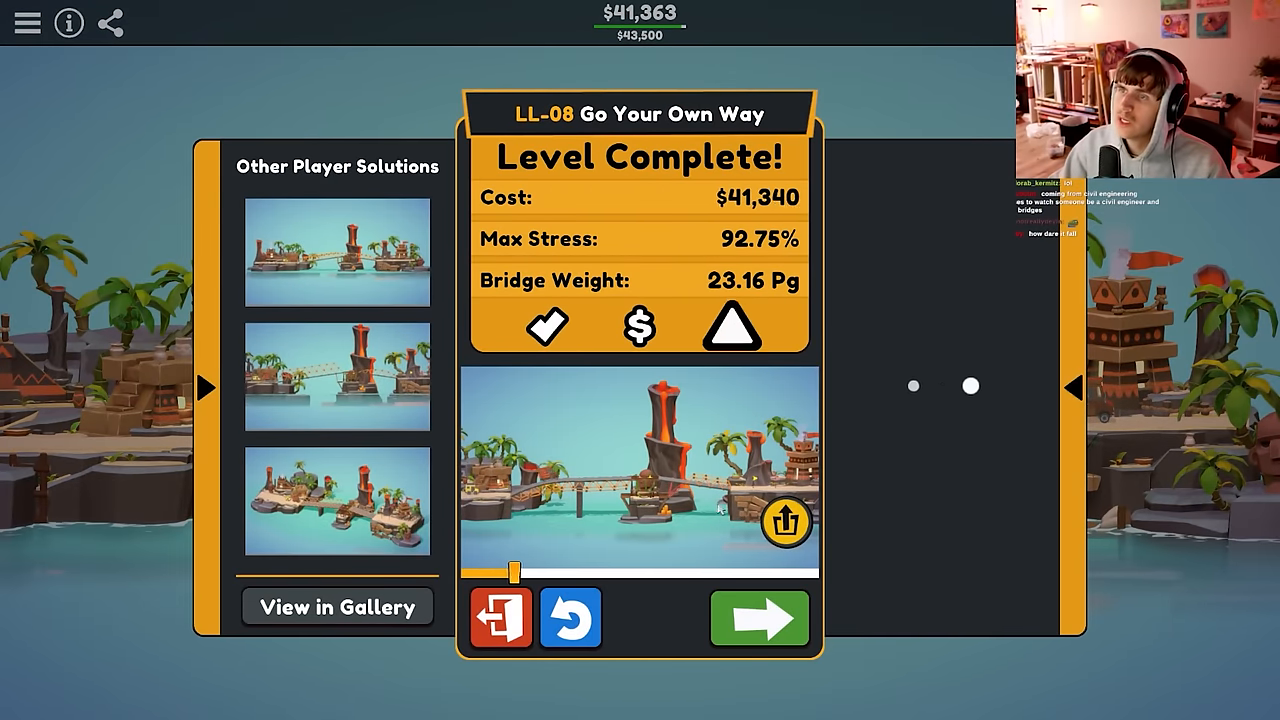
Enter LL-09 Big Boat and brace the arched road over the ship with wood trusses for $24,071.
click(760, 616)
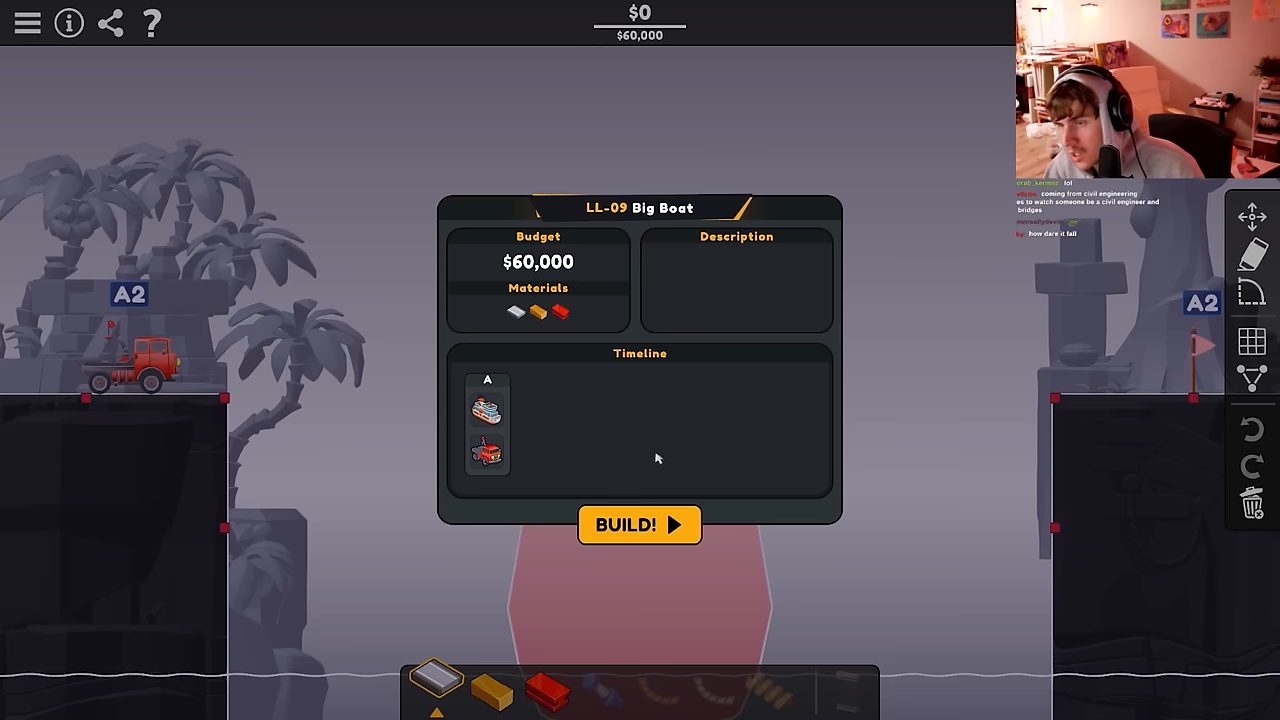
click(640, 524)
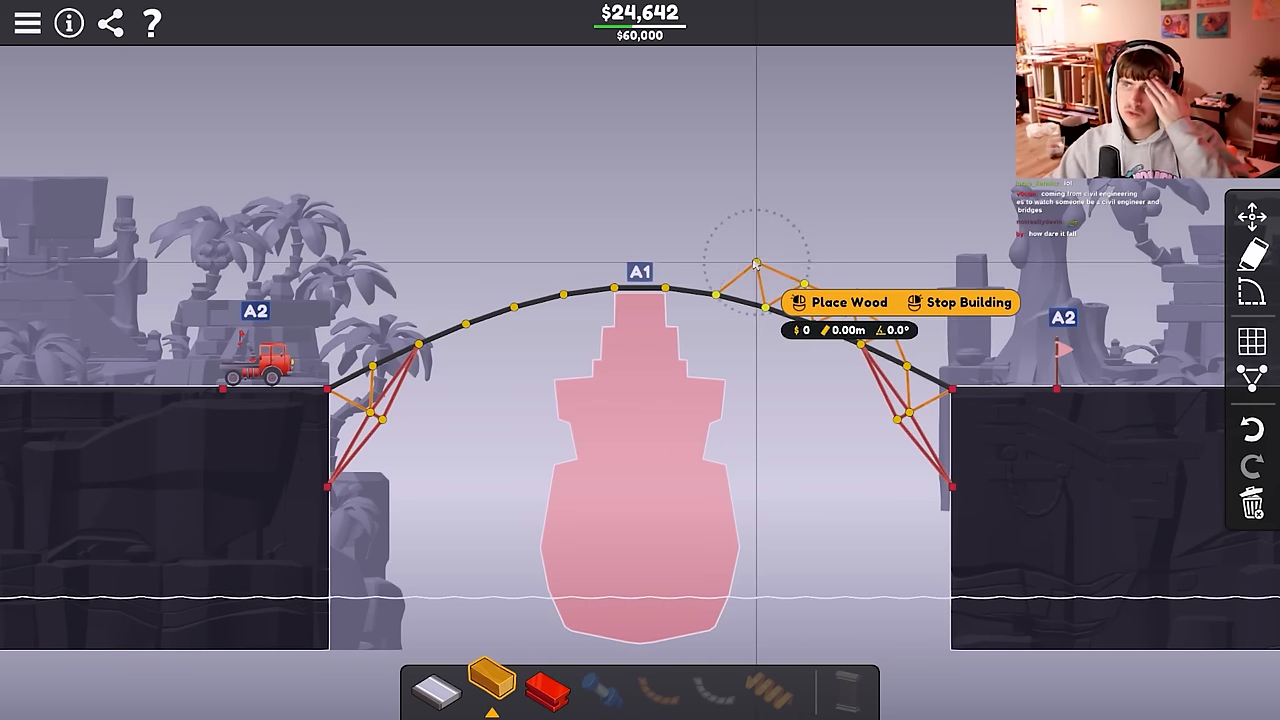
click(720, 270)
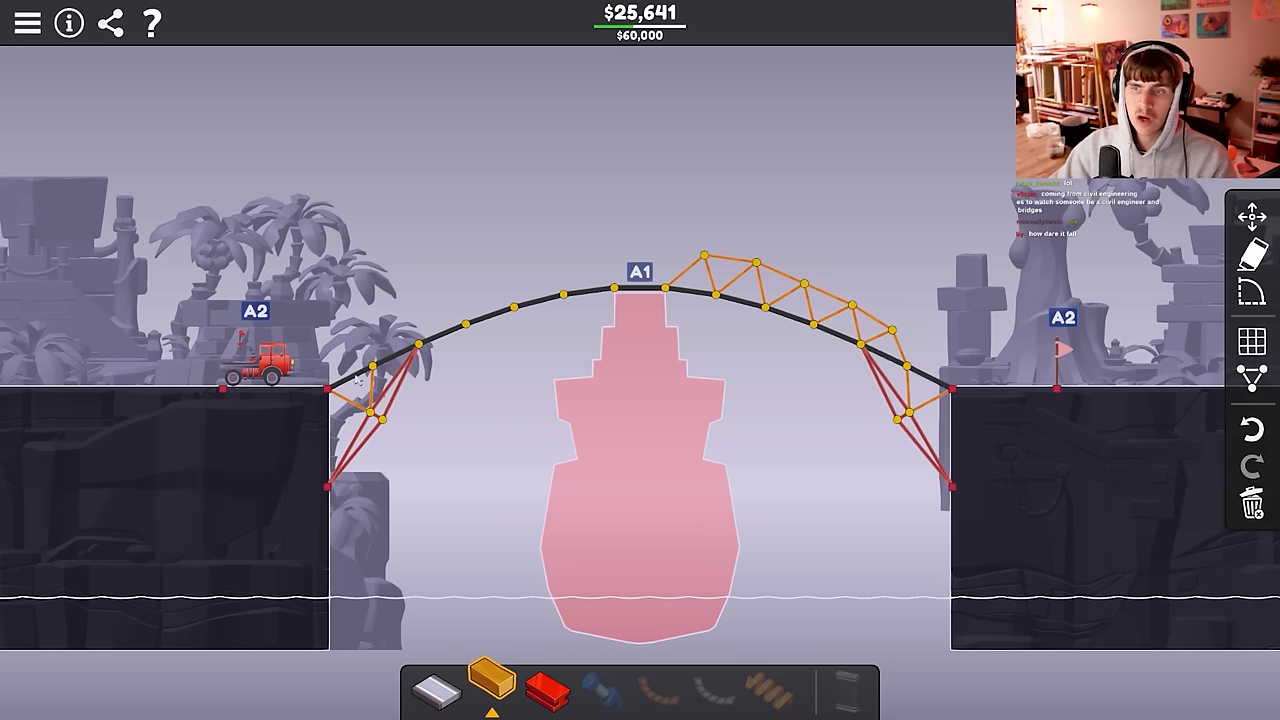
click(436, 304)
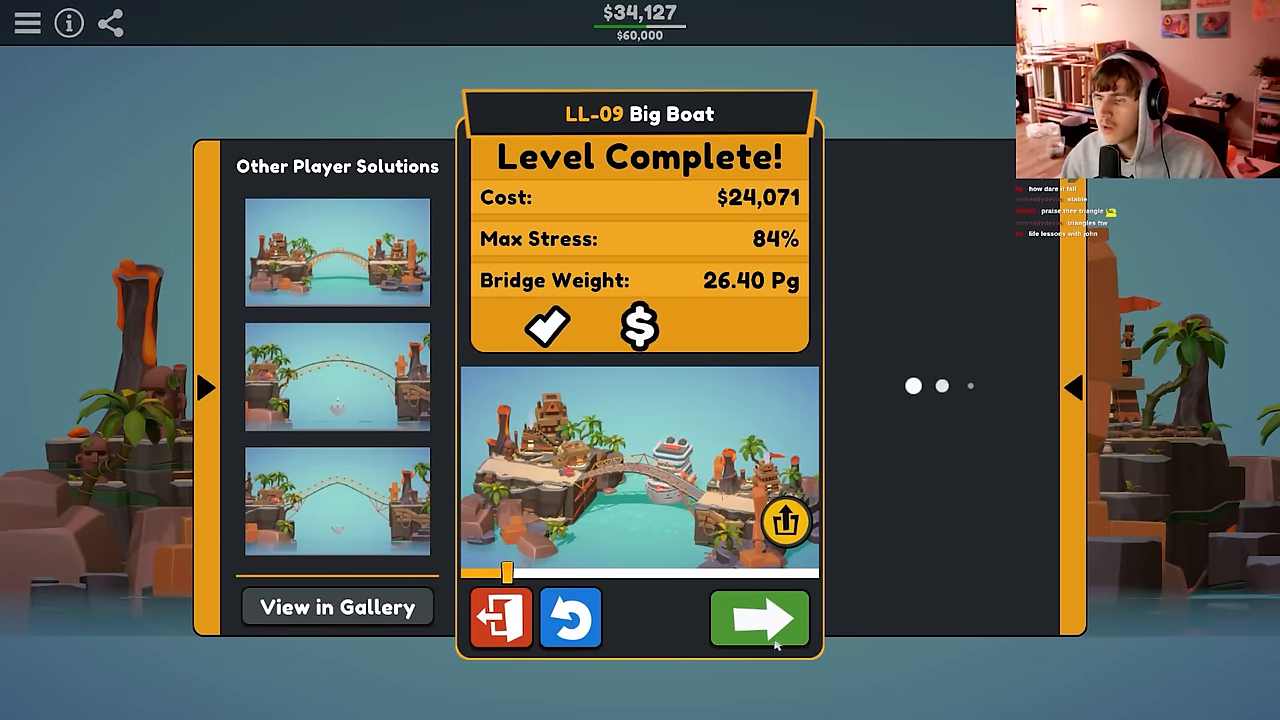
Move to the next level and lay a wood truss road with steel ties to the middle pillar.
click(758, 618)
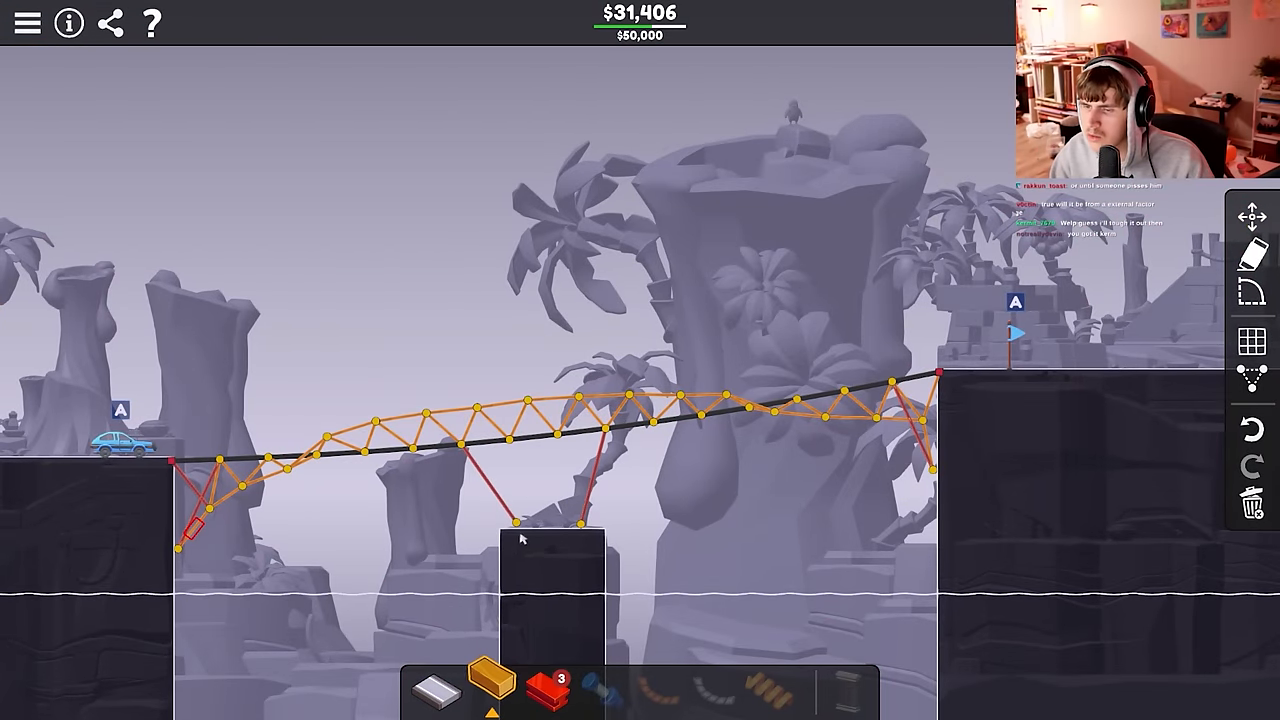
click(544, 524)
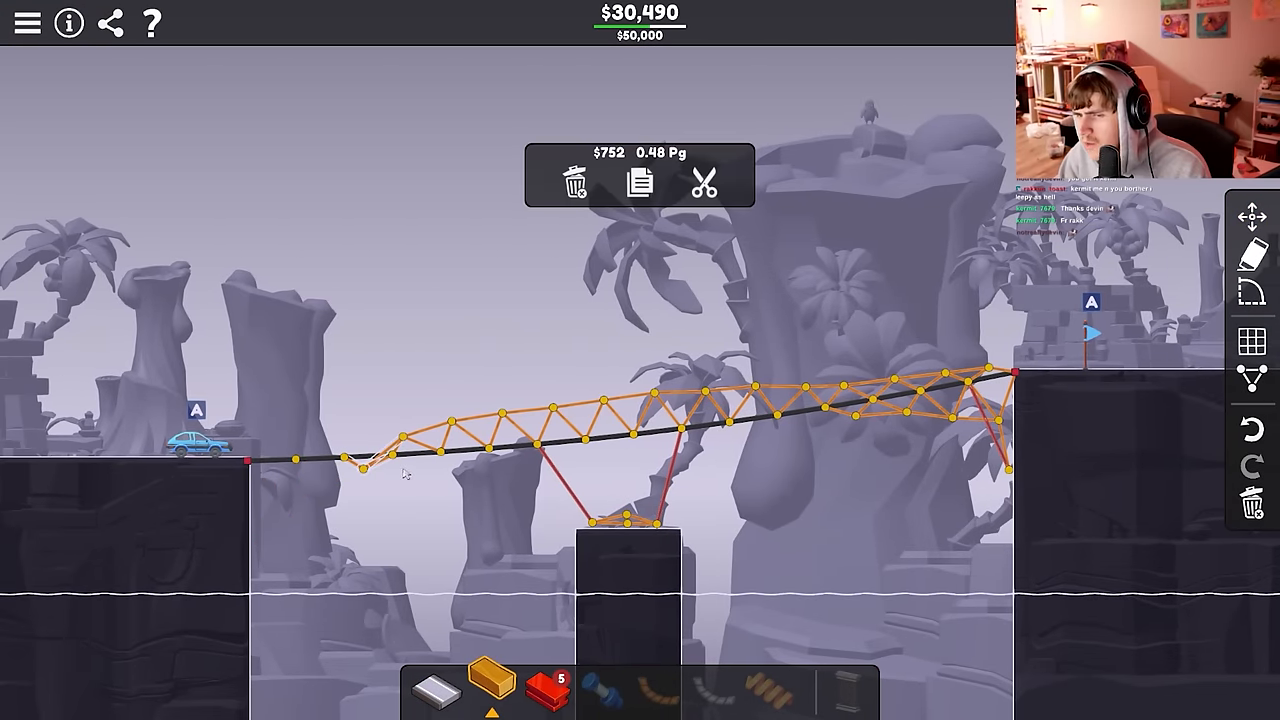
click(574, 184)
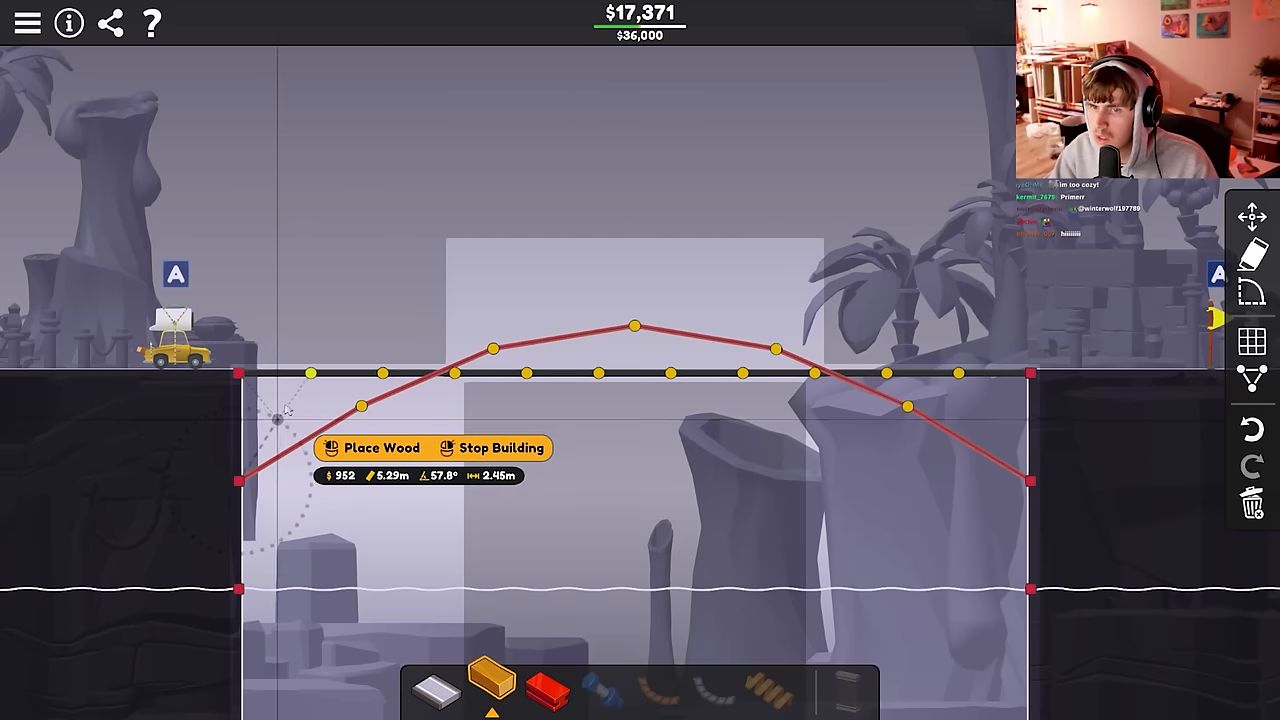
Add wood members under the deck and in the arch truss to finish LL-11 Under Over.
click(372, 448)
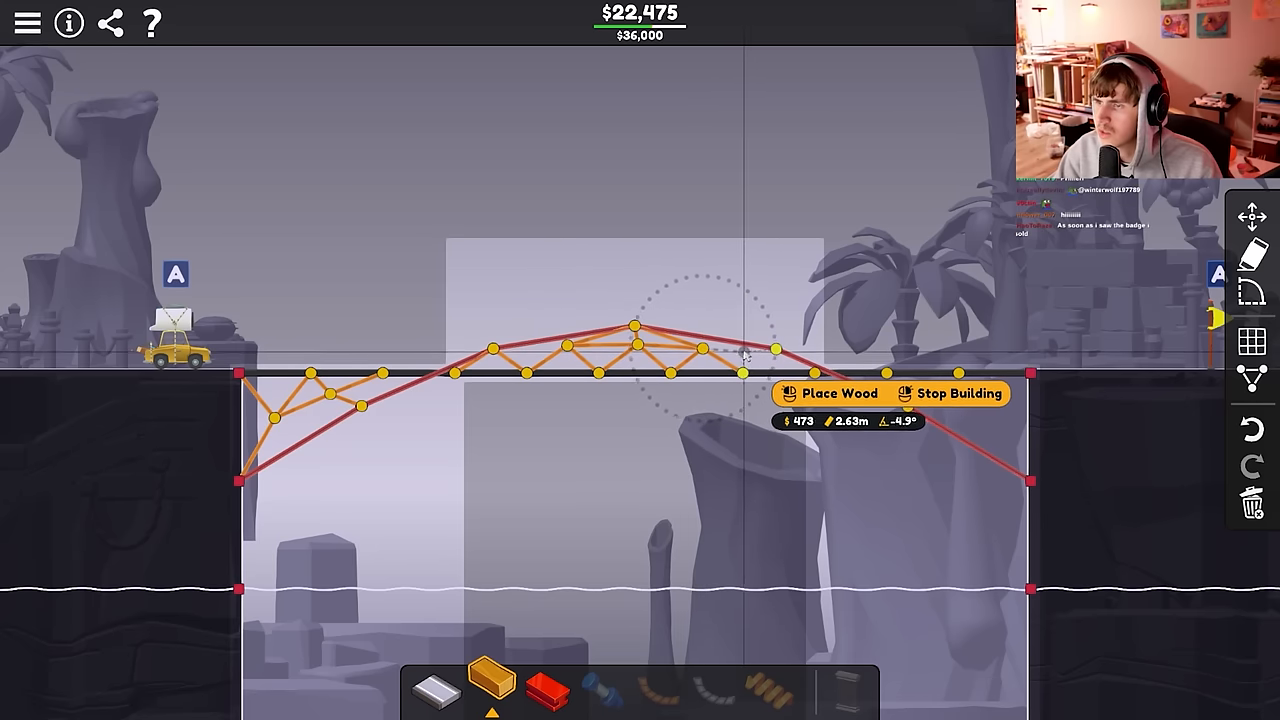
click(704, 348)
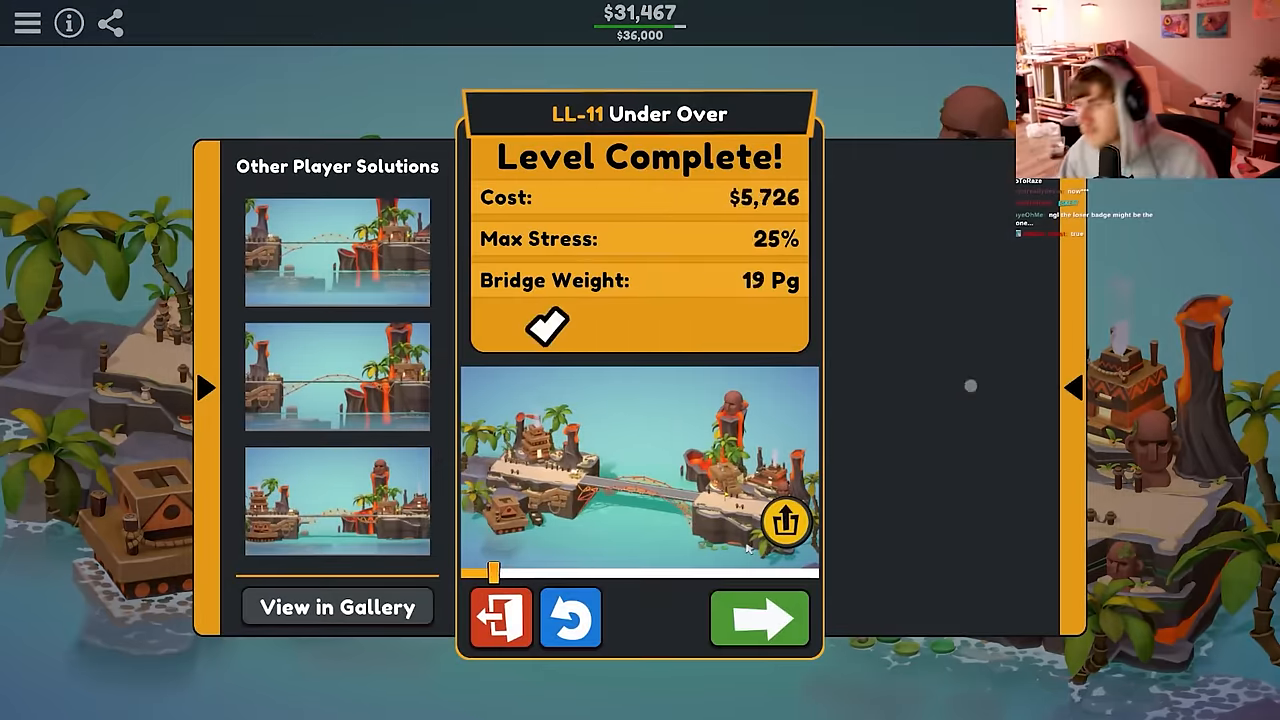
Enter LL-12 Back to Foundations, retry after the failed test and lay road deck from the left bank.
click(758, 618)
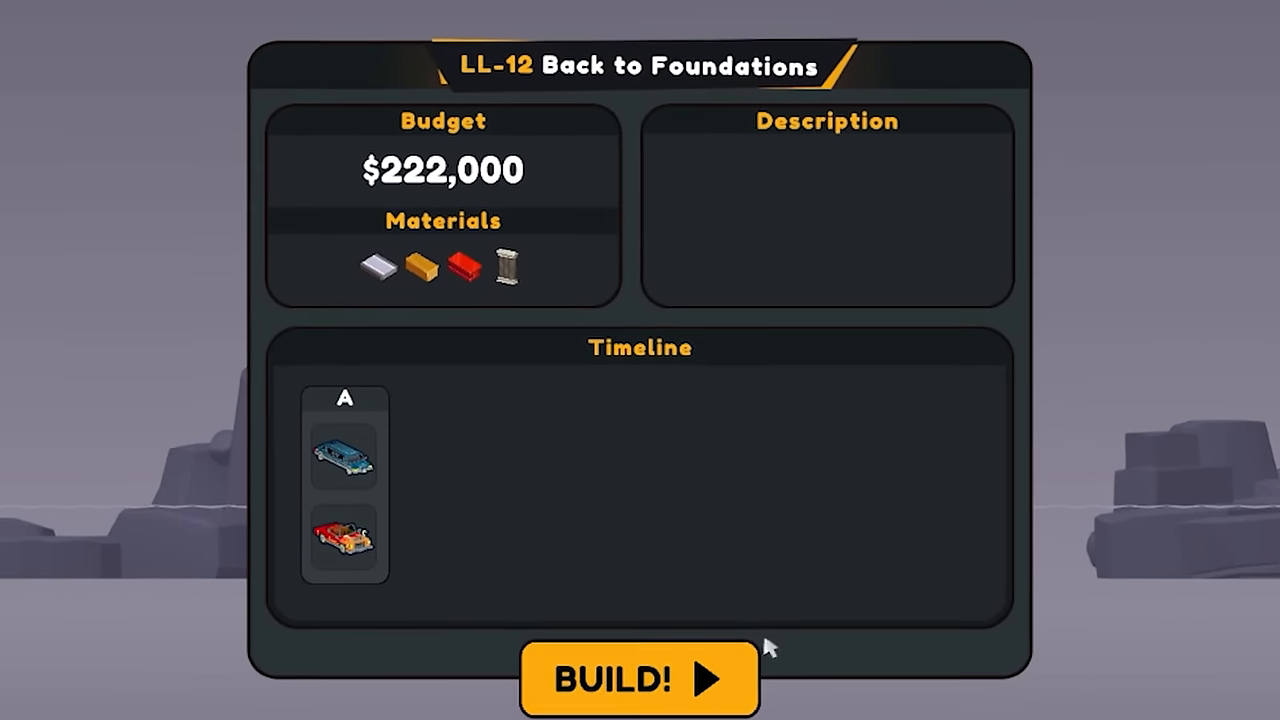
click(640, 680)
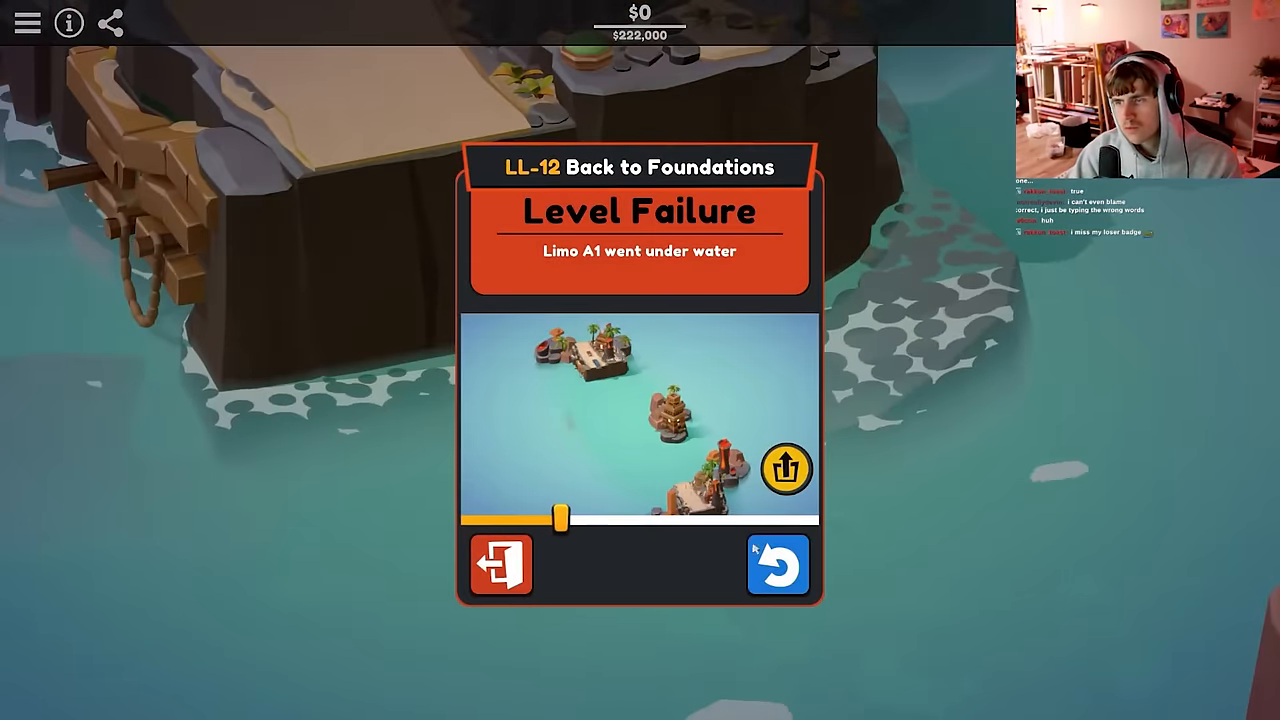
click(776, 564)
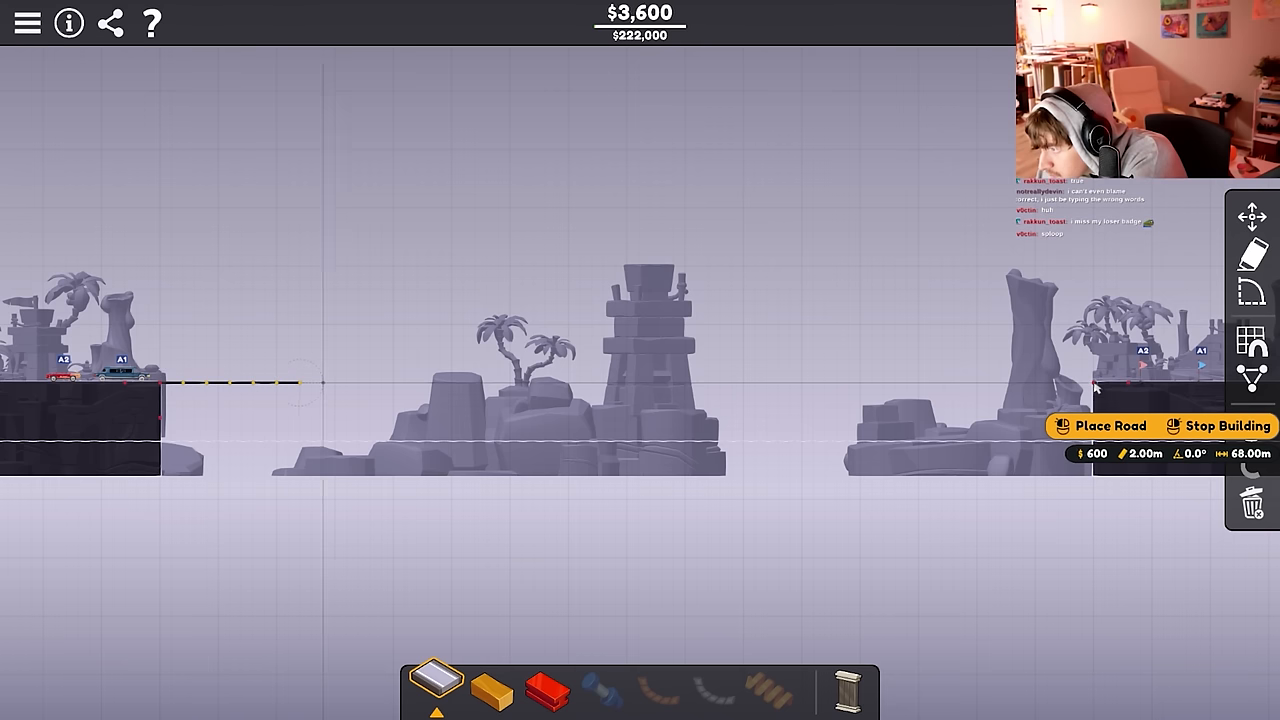
drag(320, 384, 810, 384)
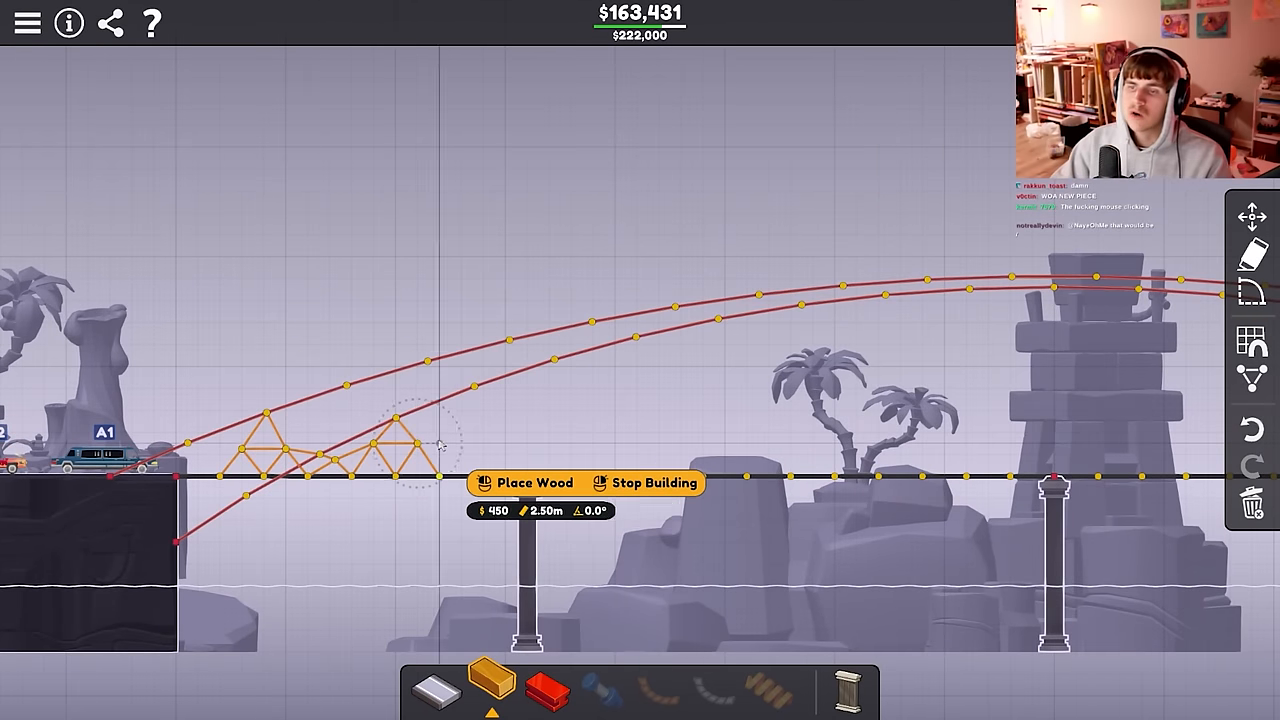
Strip the arches and trusses, leaving a flat $24,000 road deck across the gap.
click(440, 444)
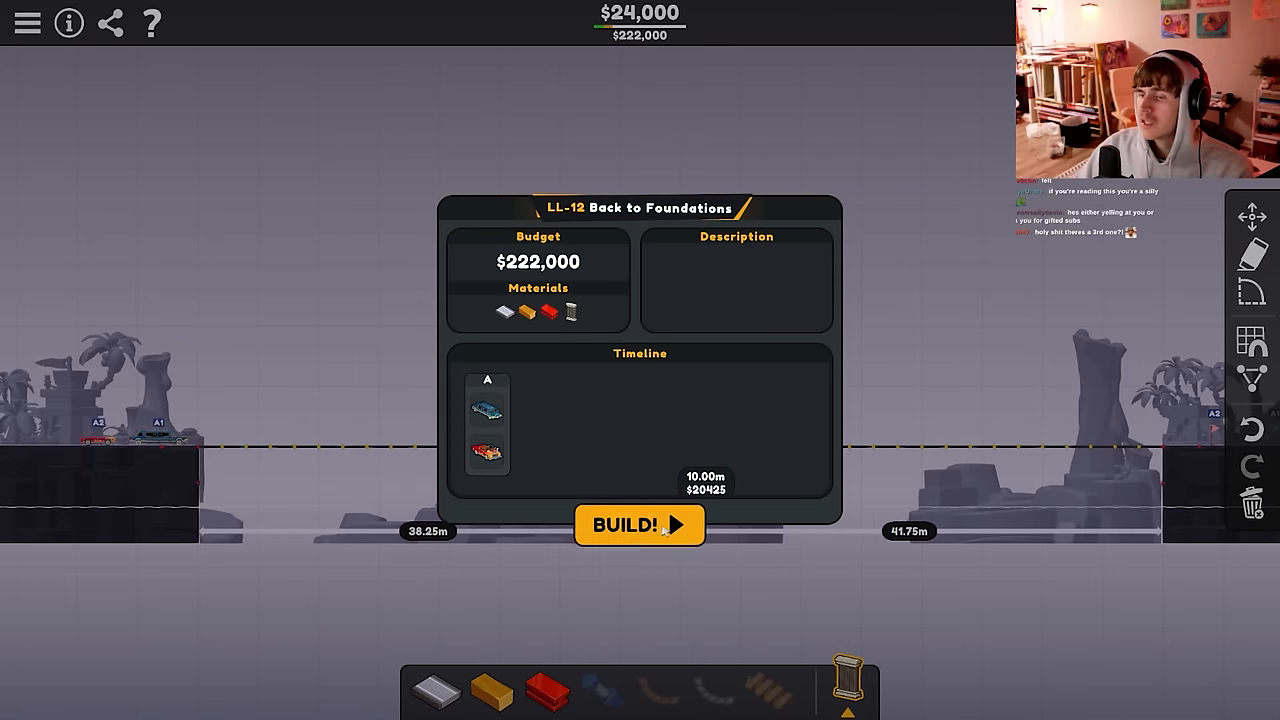
Close the overview and place a support pier in the left part of the gap.
click(640, 524)
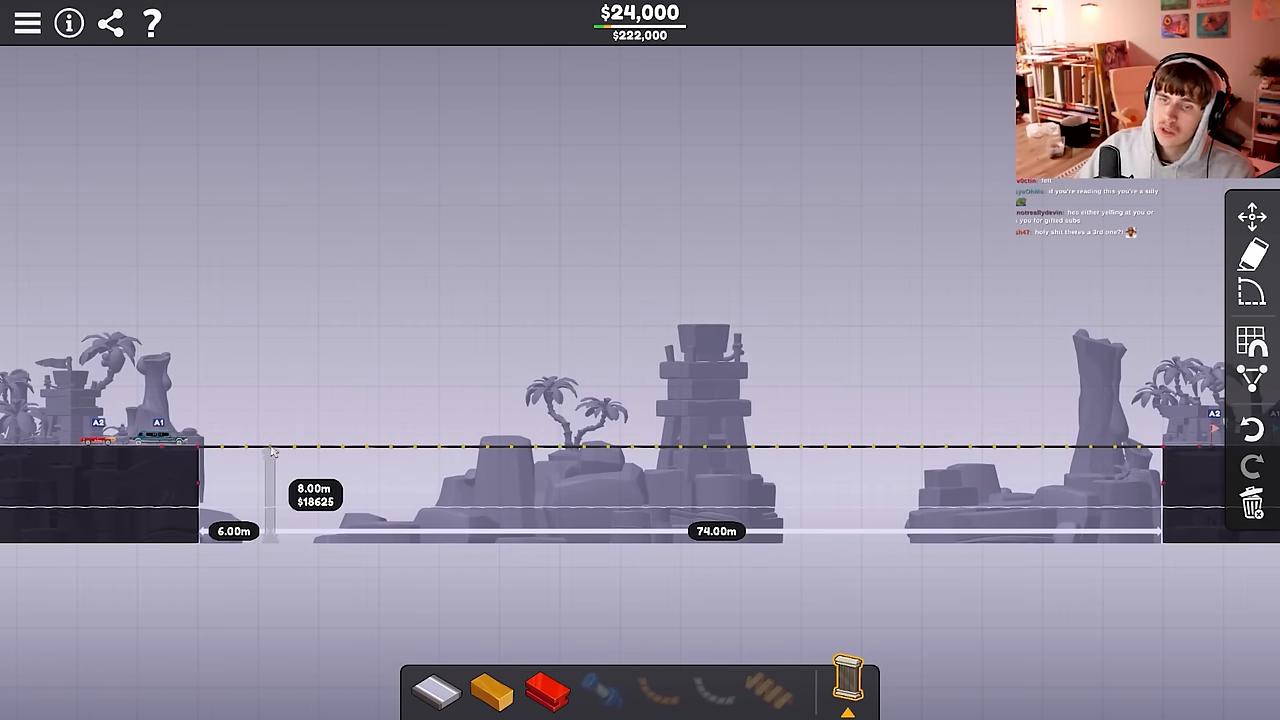
click(270, 470)
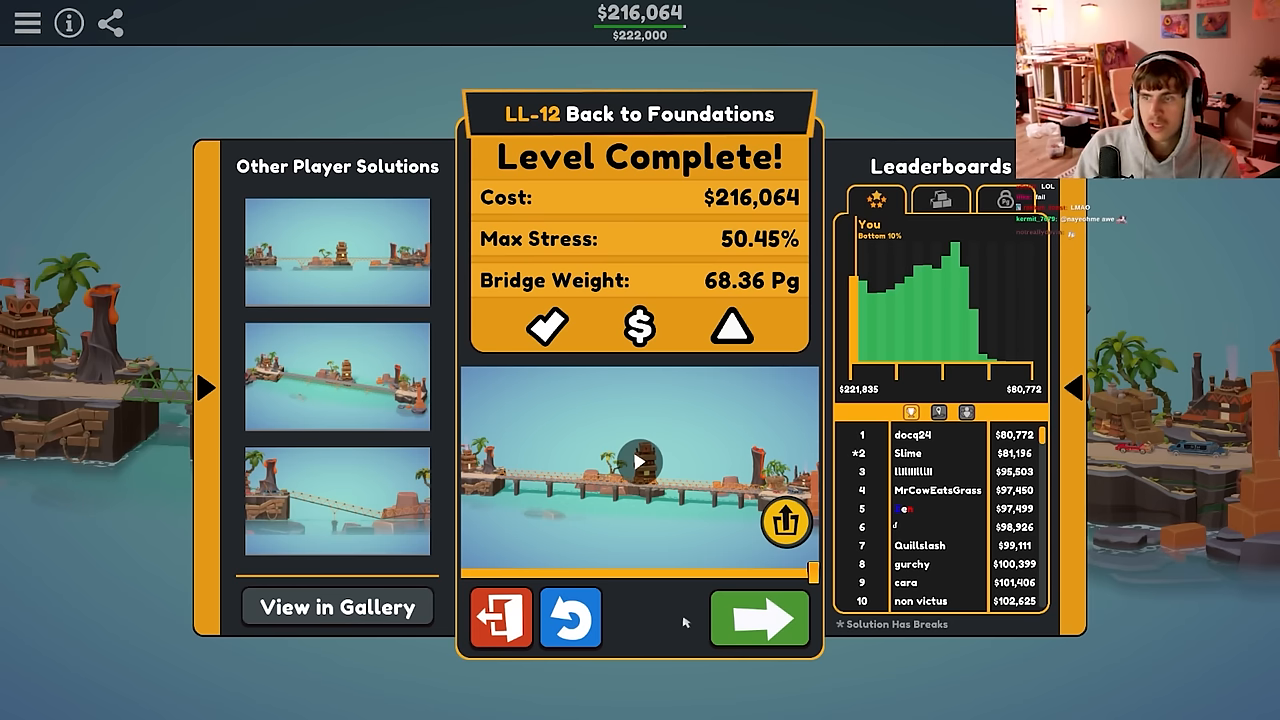
mouse_move(760, 618)
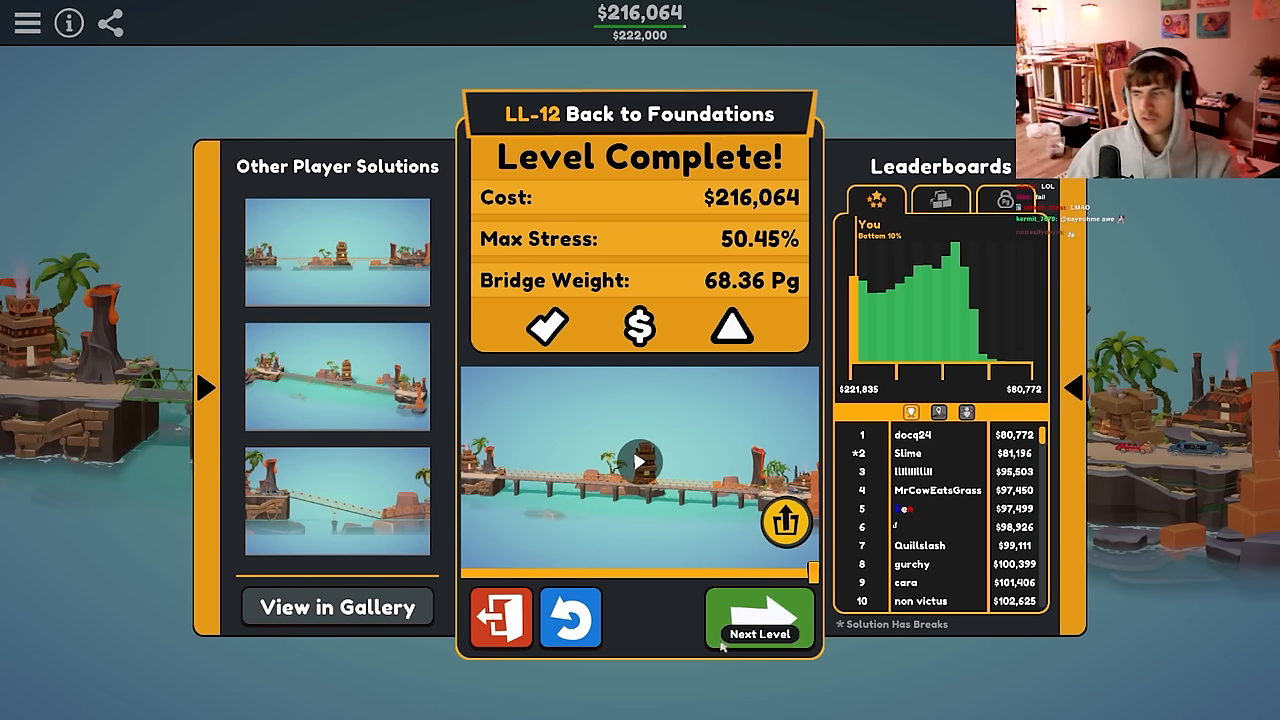
Exit to the campaign list and start level LL-13 Tri-Line with its $82,000 budget.
click(758, 628)
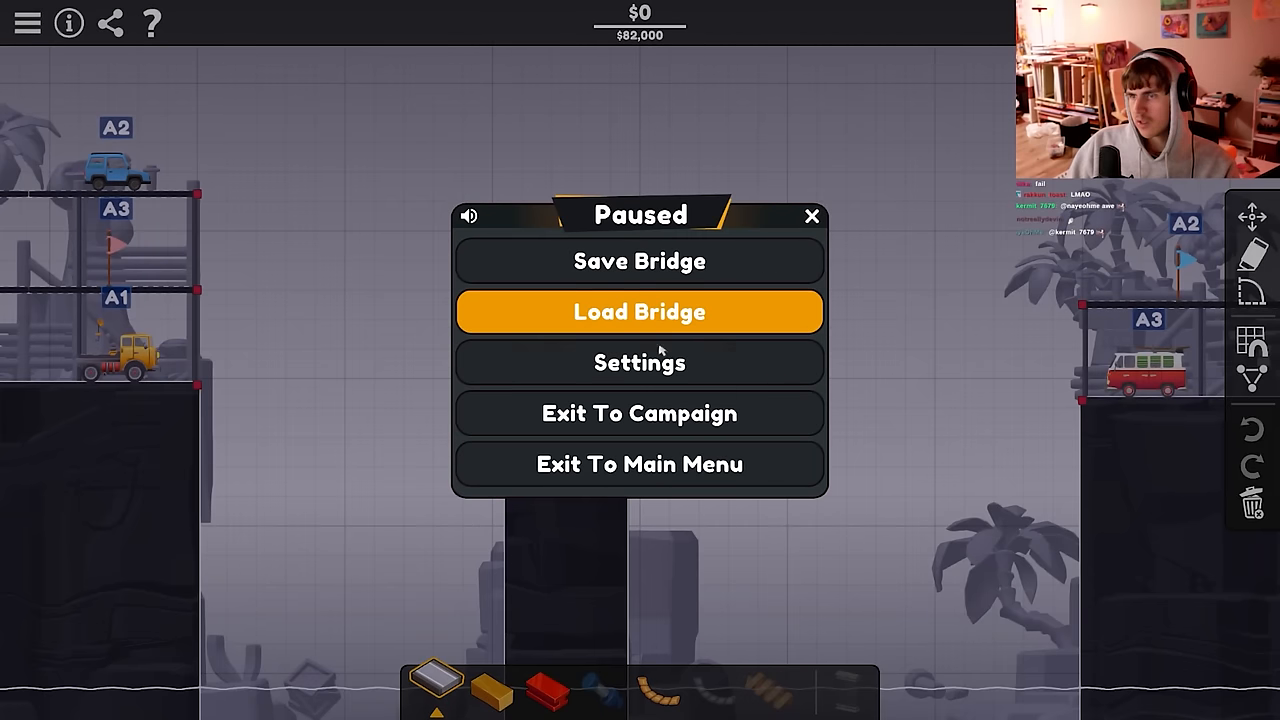
click(640, 412)
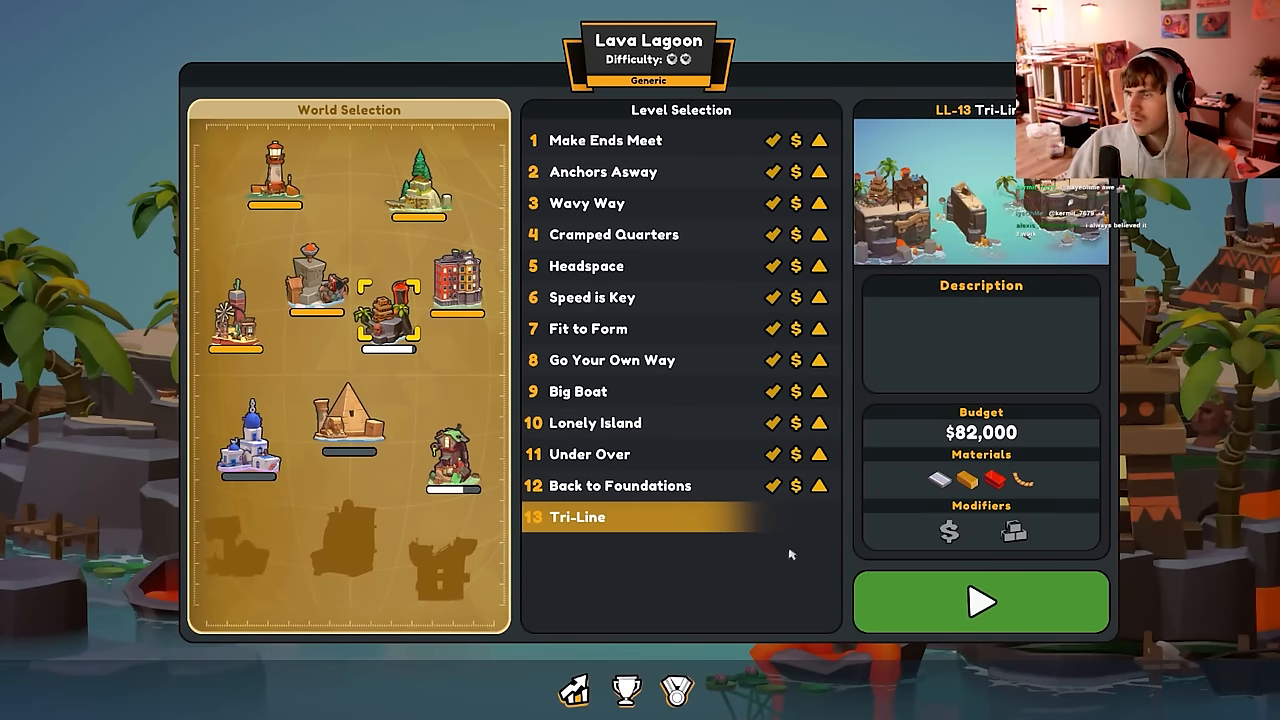
click(980, 600)
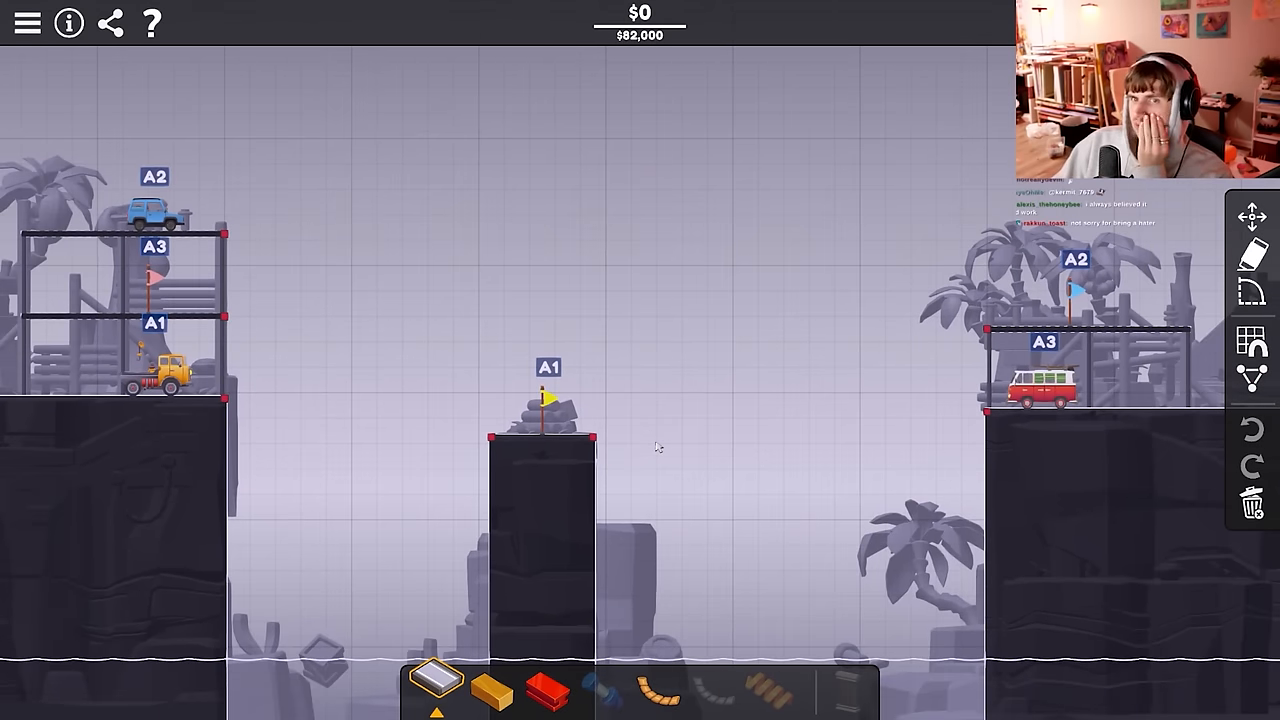
mouse_move(212, 448)
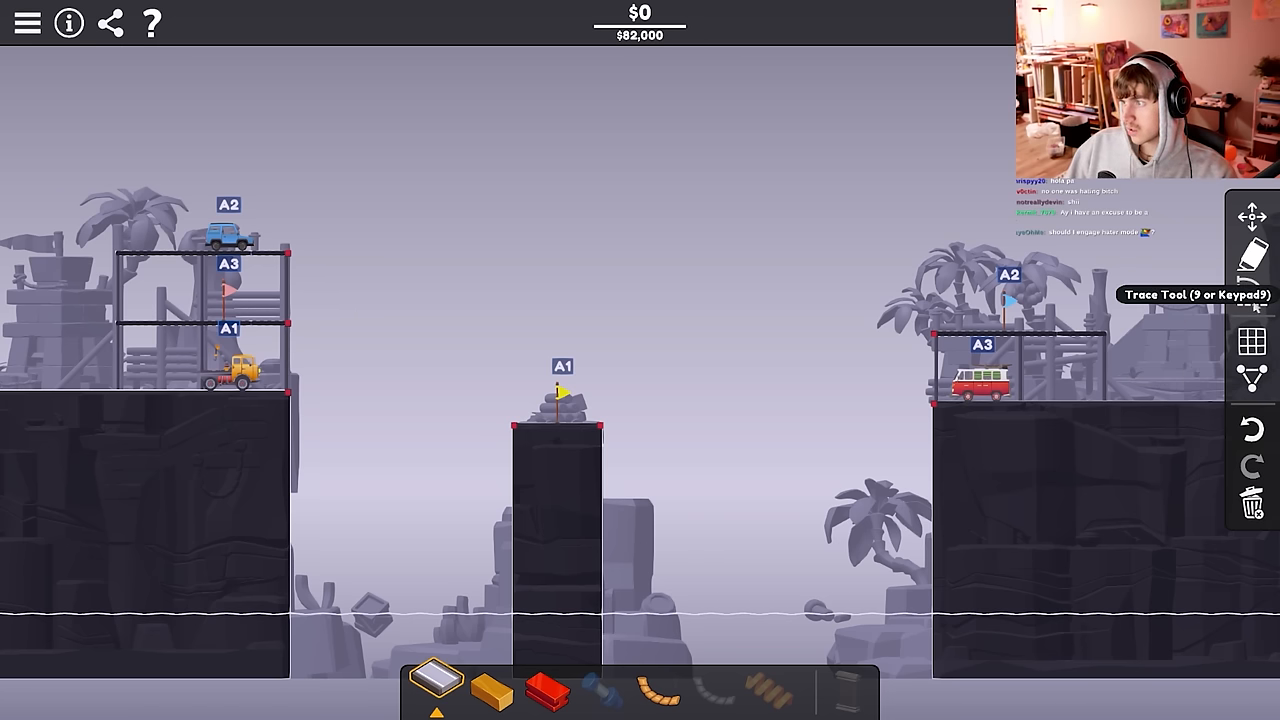
drag(290, 322, 930, 400)
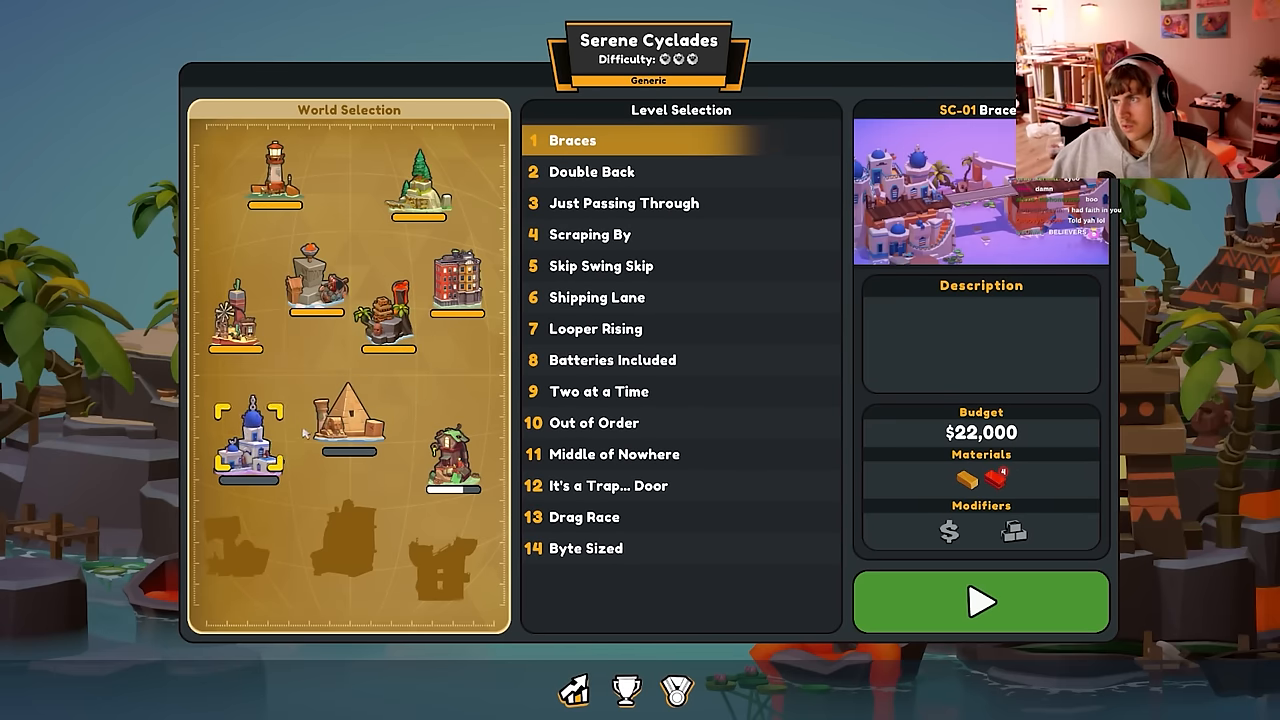
mouse_move(344, 420)
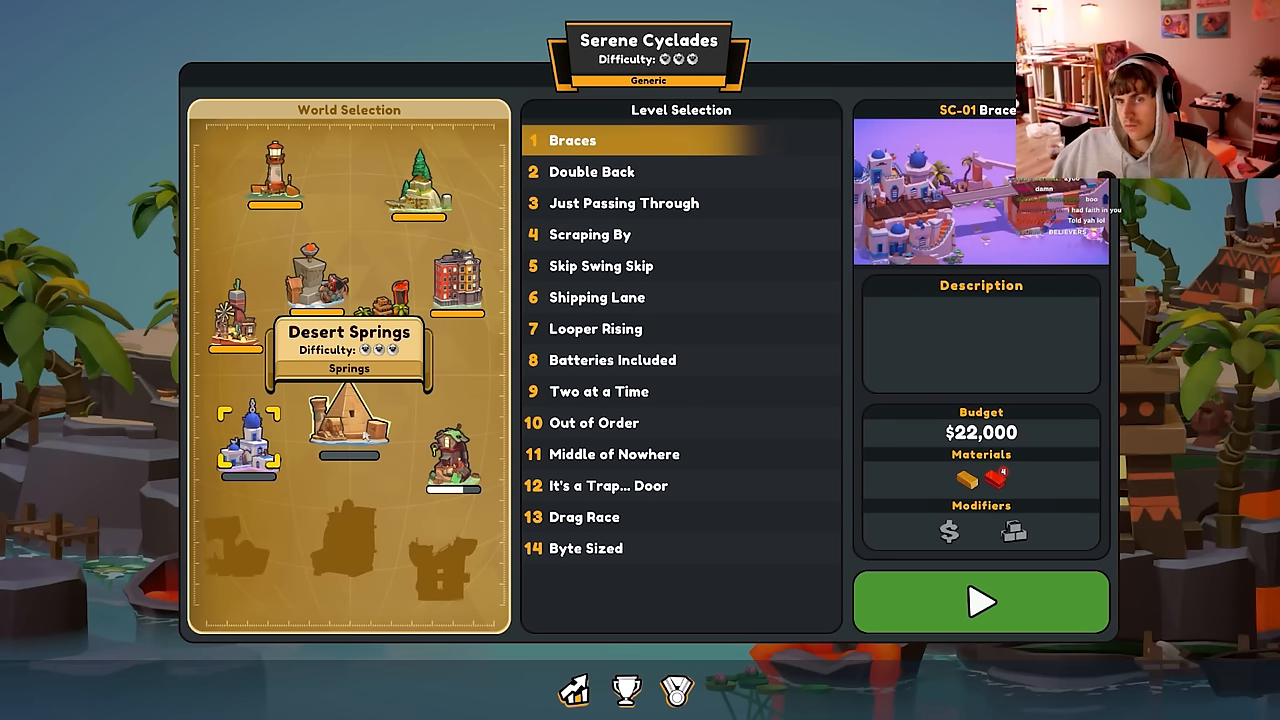